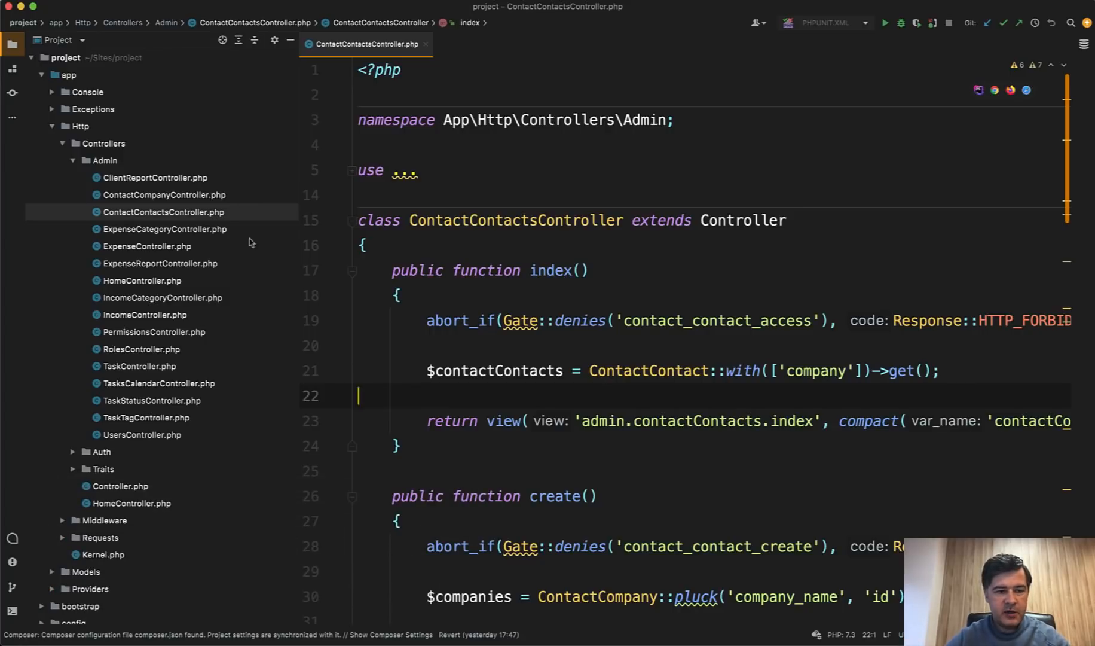
mouse_move(289, 448)
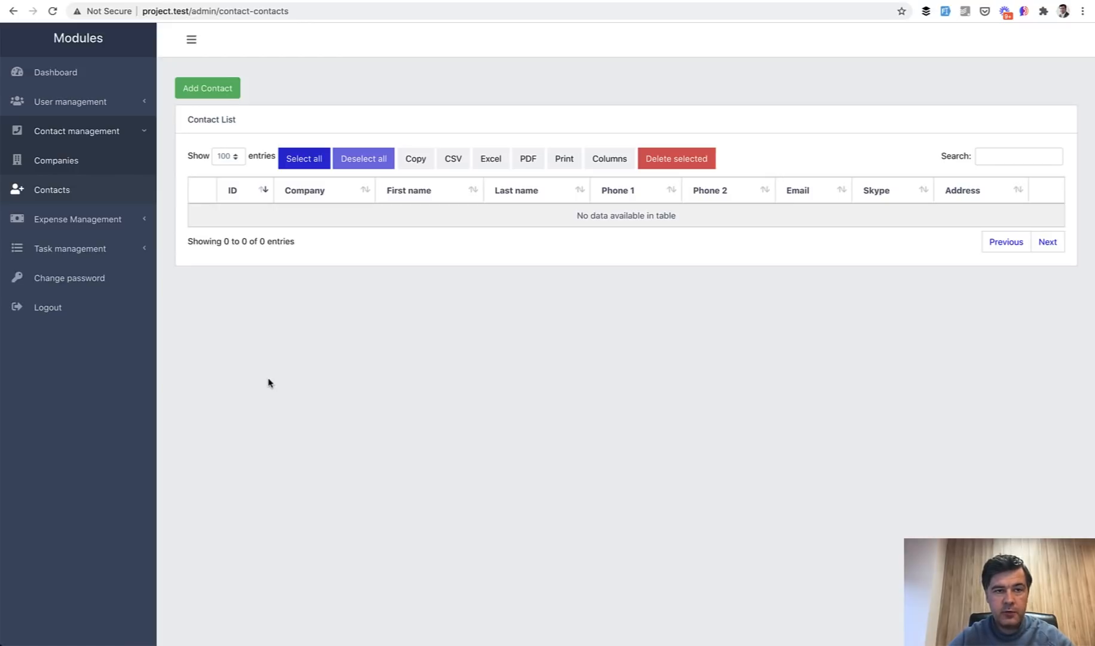
mouse_move(216, 41)
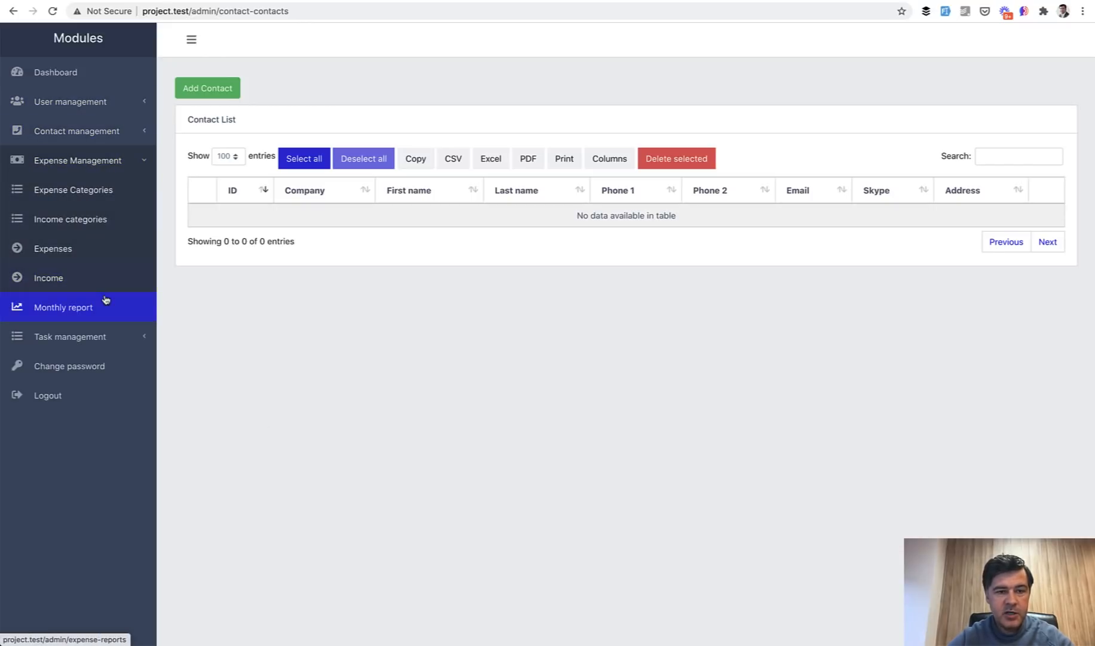
Expand the Task management and User management sections in the admin sidebar.
left_click(69, 336)
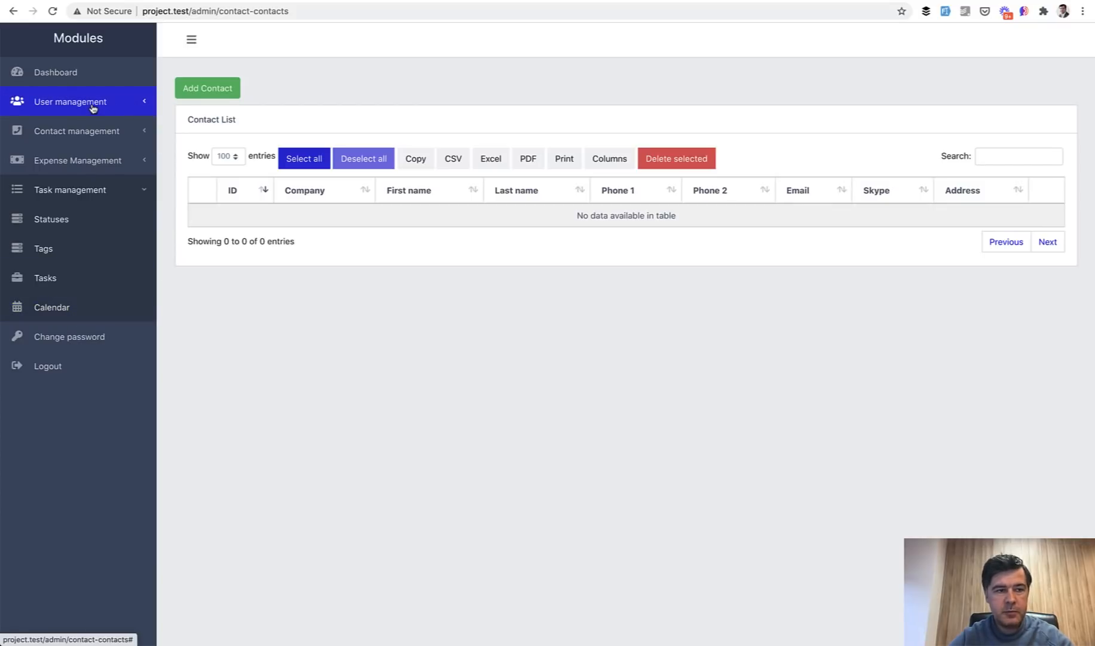
left_click(70, 101)
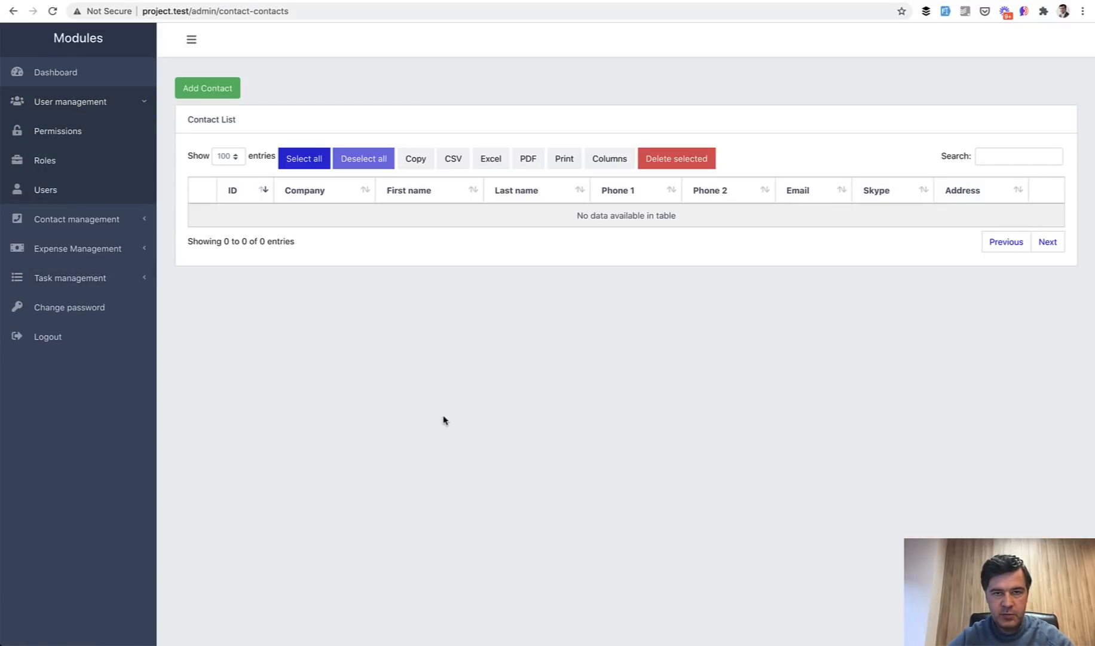
mouse_move(665, 287)
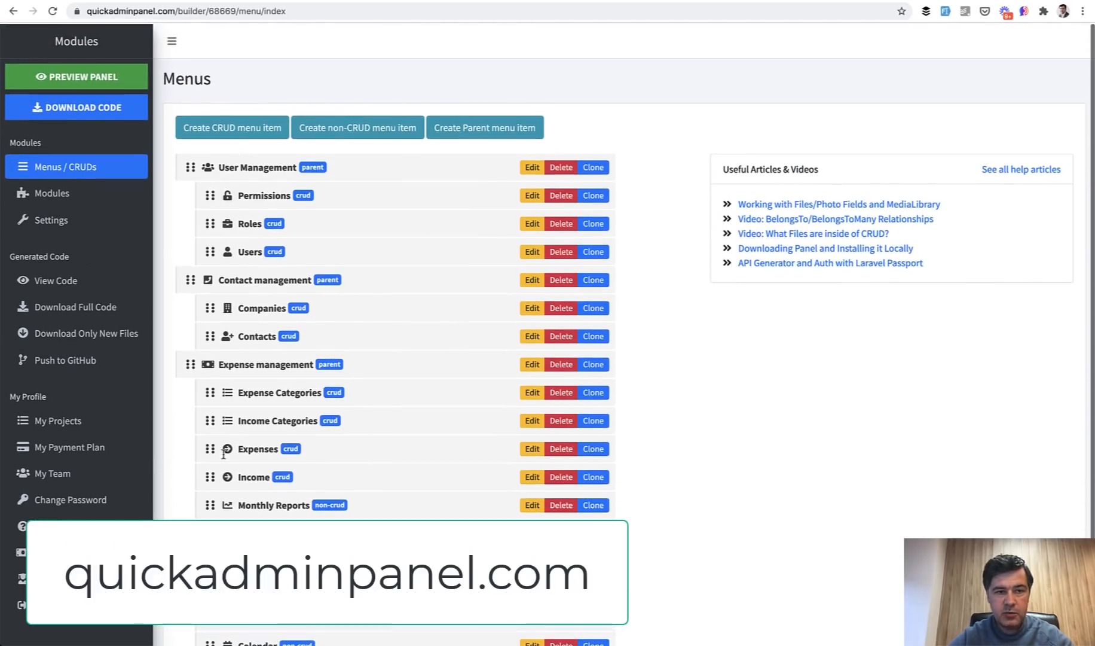
Show the Modules catalogue, where Tasks + Calendar and Expense Management are installed.
left_click(52, 191)
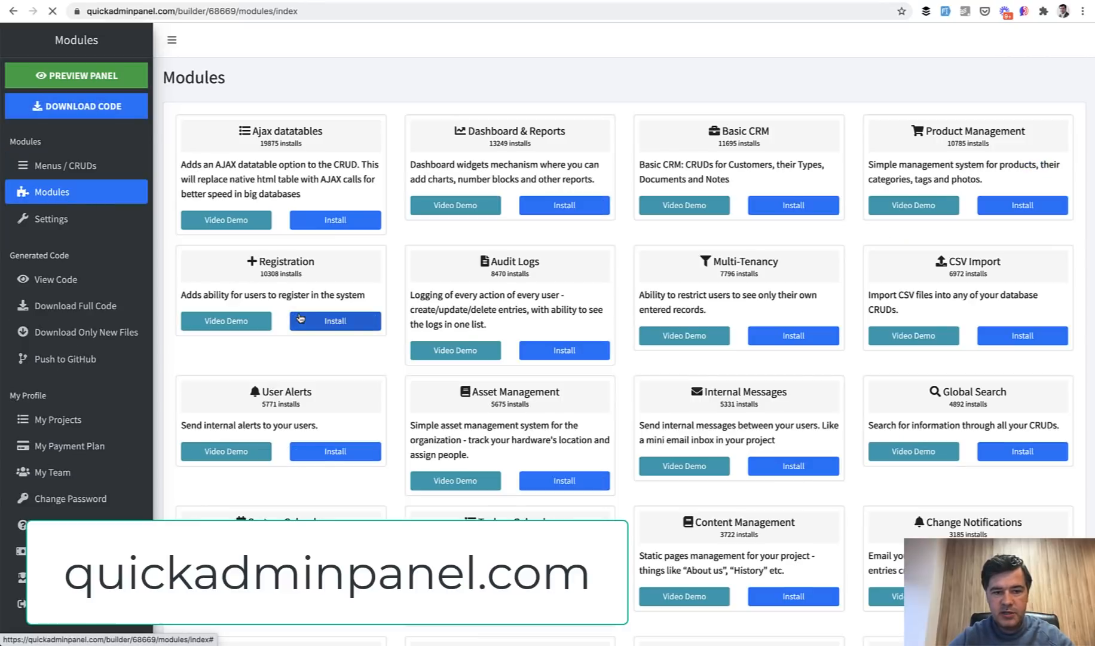
scroll("down", 3)
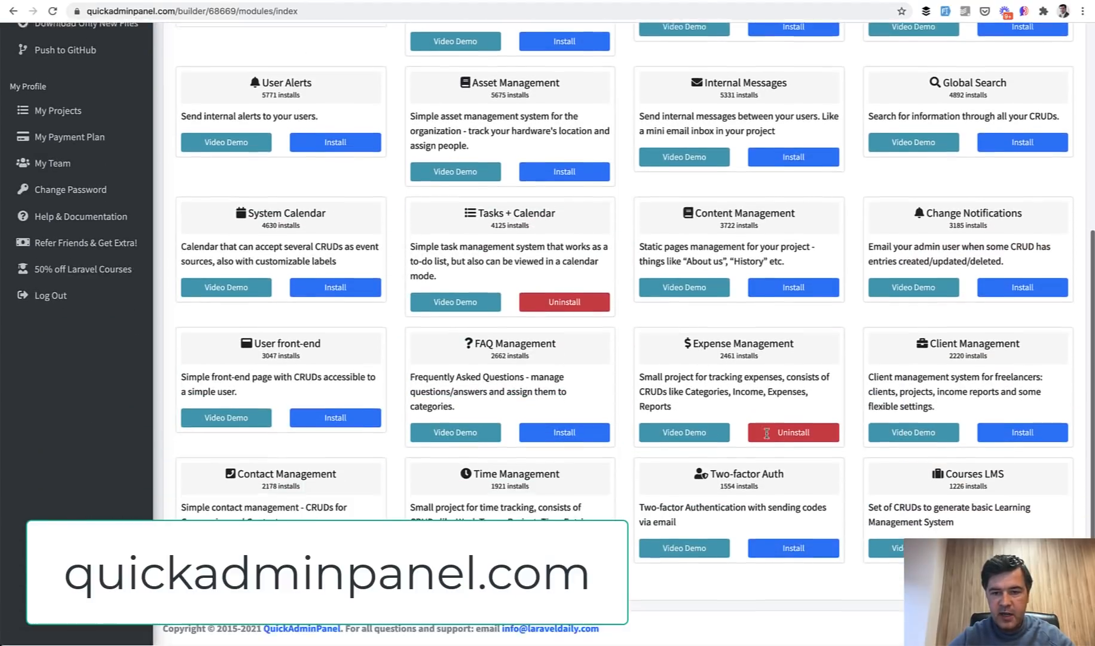
mouse_move(415, 490)
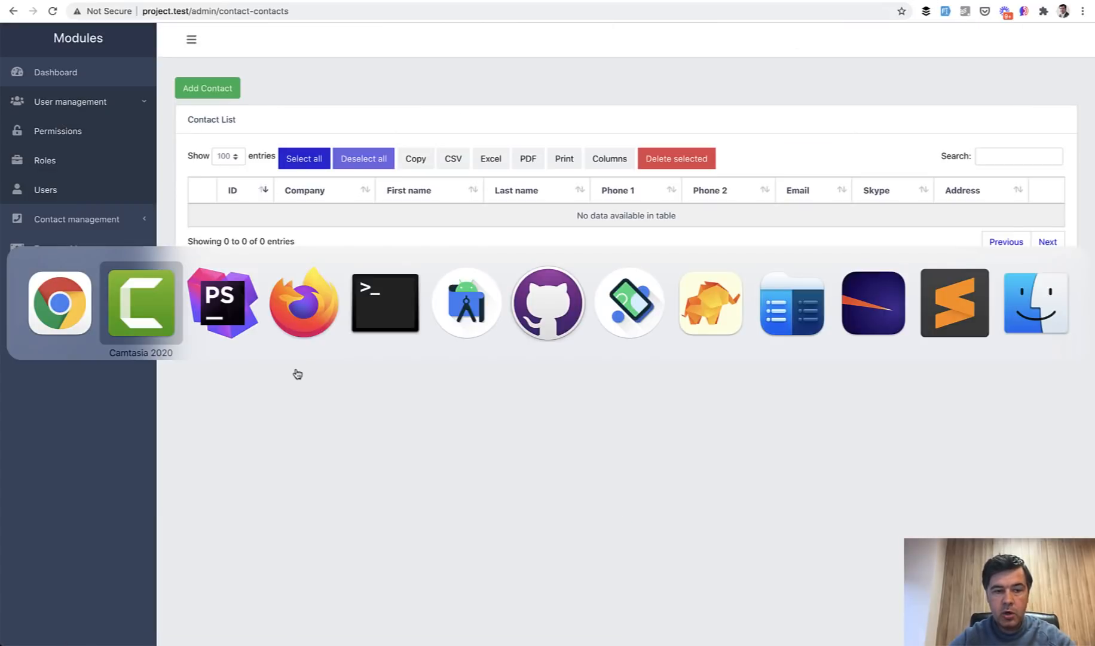
Switch to the window showing the nWidart laravel-modules GitHub repository.
left_click(222, 303)
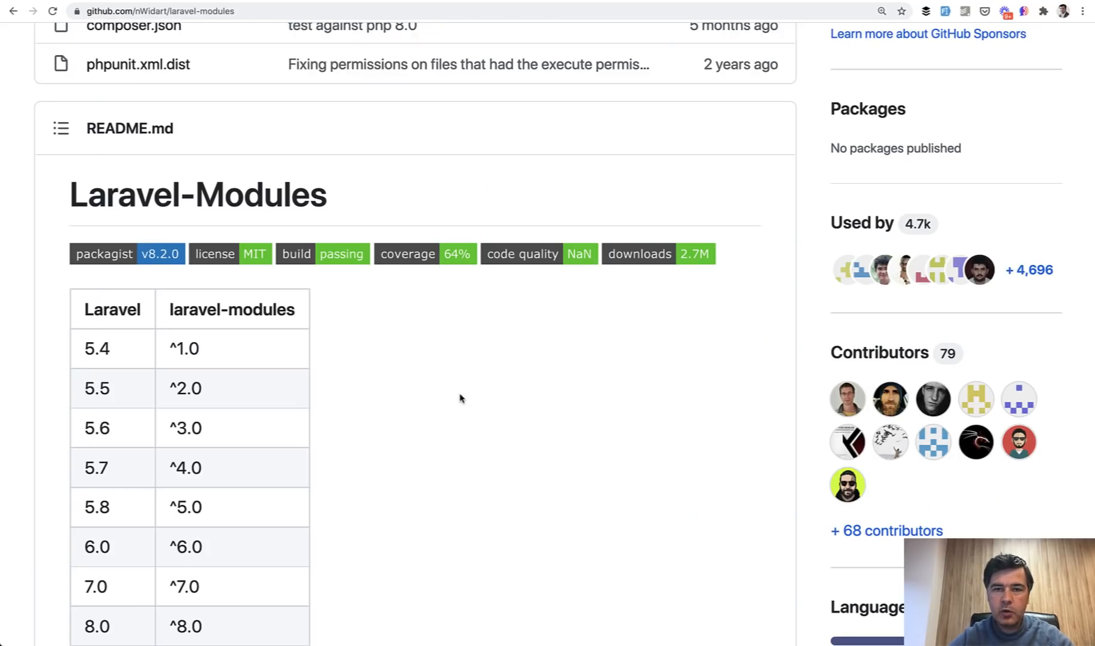
scroll("up", 3)
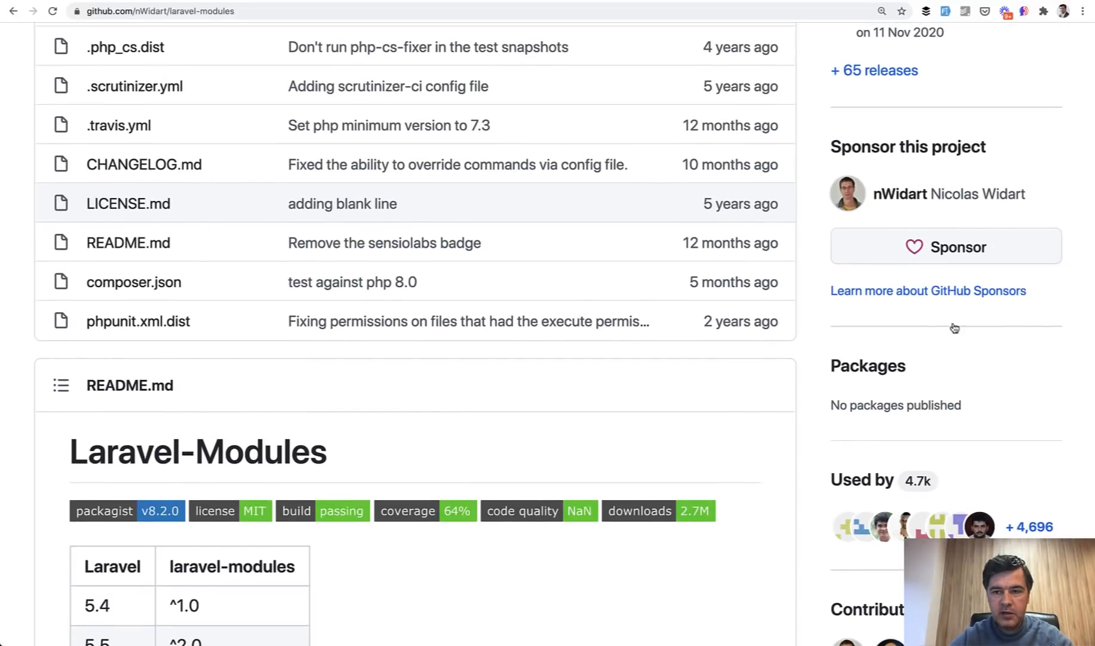
scroll("down", 3)
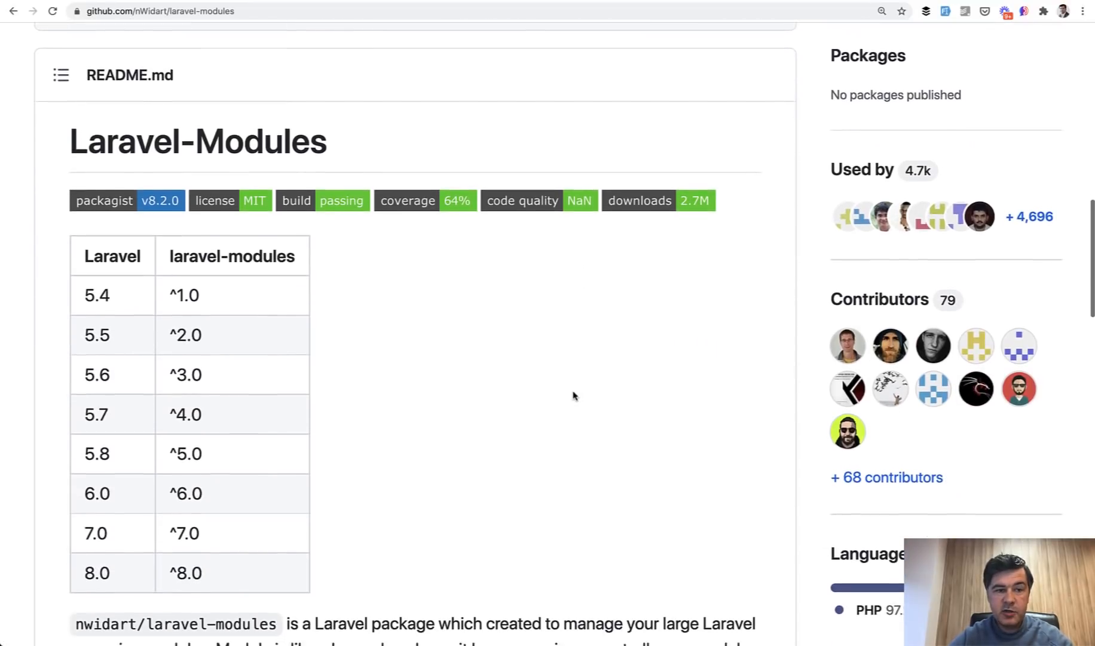
scroll("up", 3)
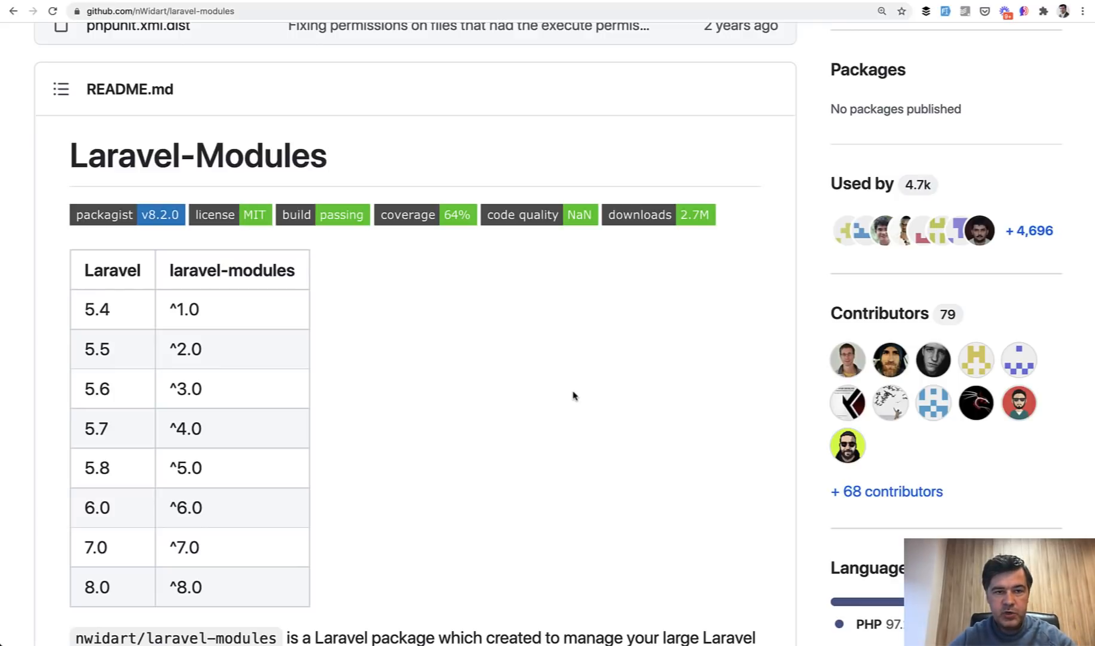
mouse_move(559, 405)
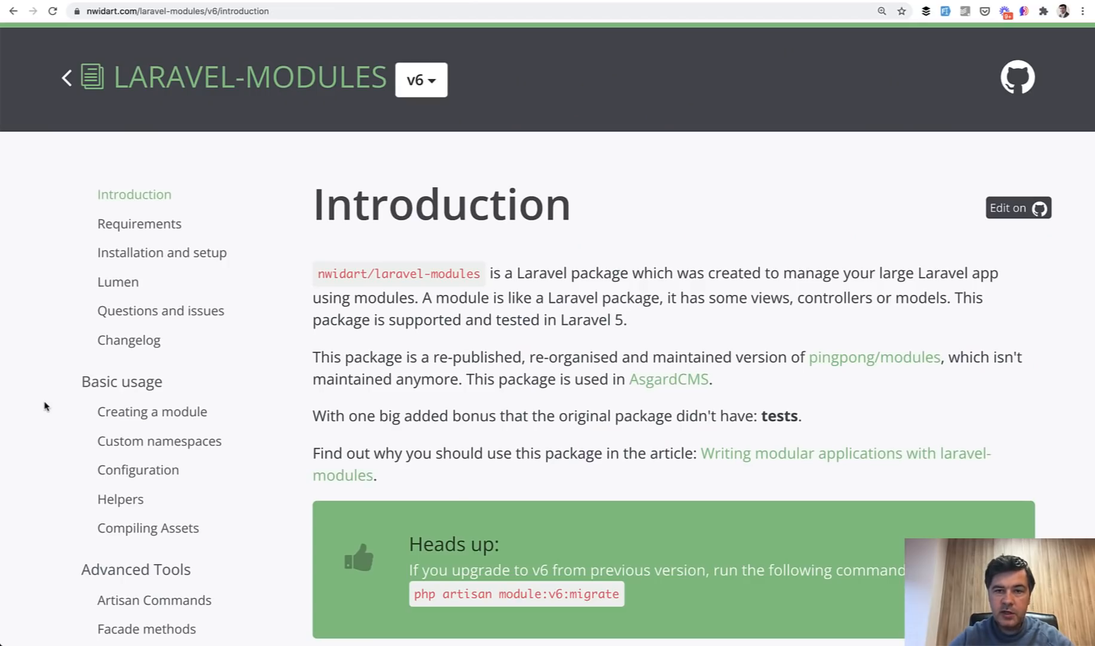
Read through the Quick Example Blog module folder tree, highlighting Modules, then return to the Introduction heading.
scroll("down", 3)
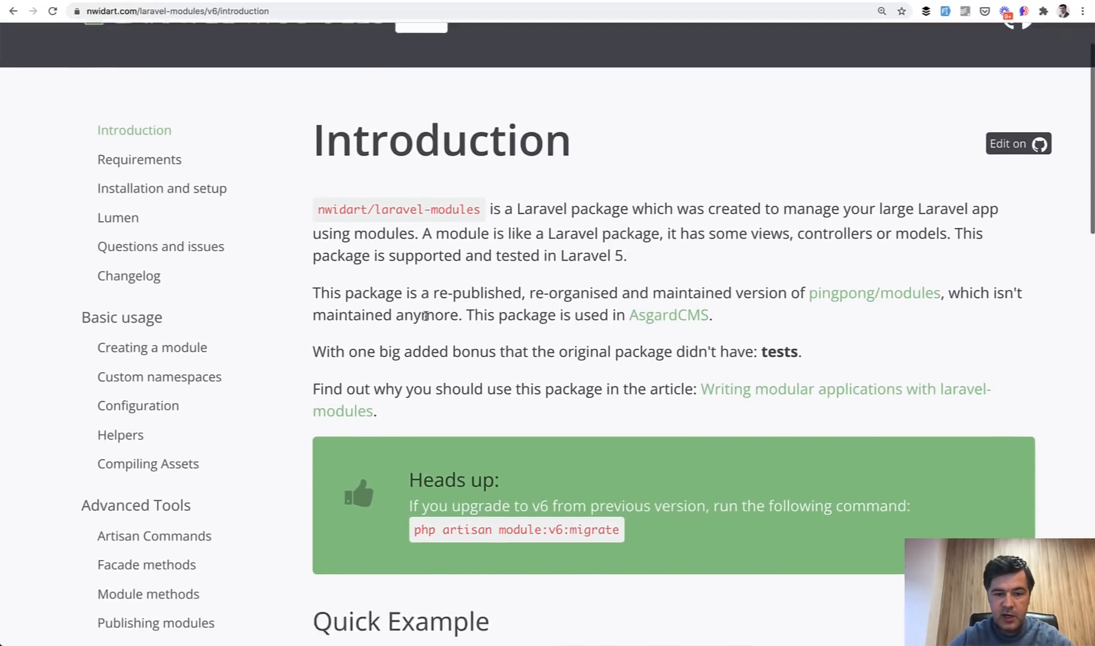
scroll("down", 3)
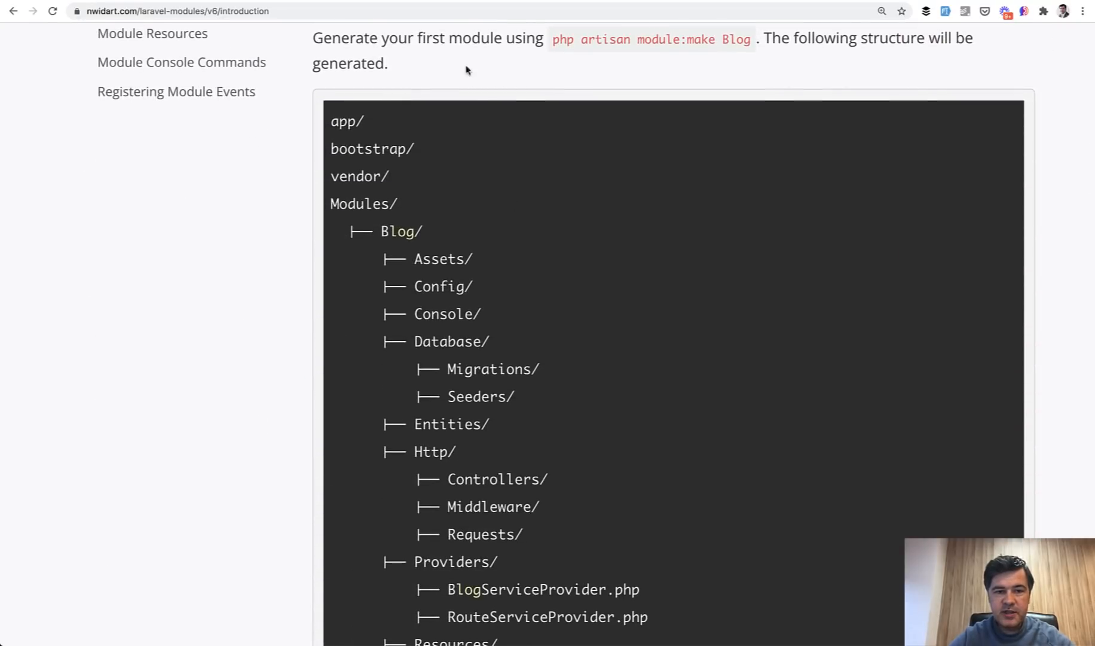
double_click(356, 204)
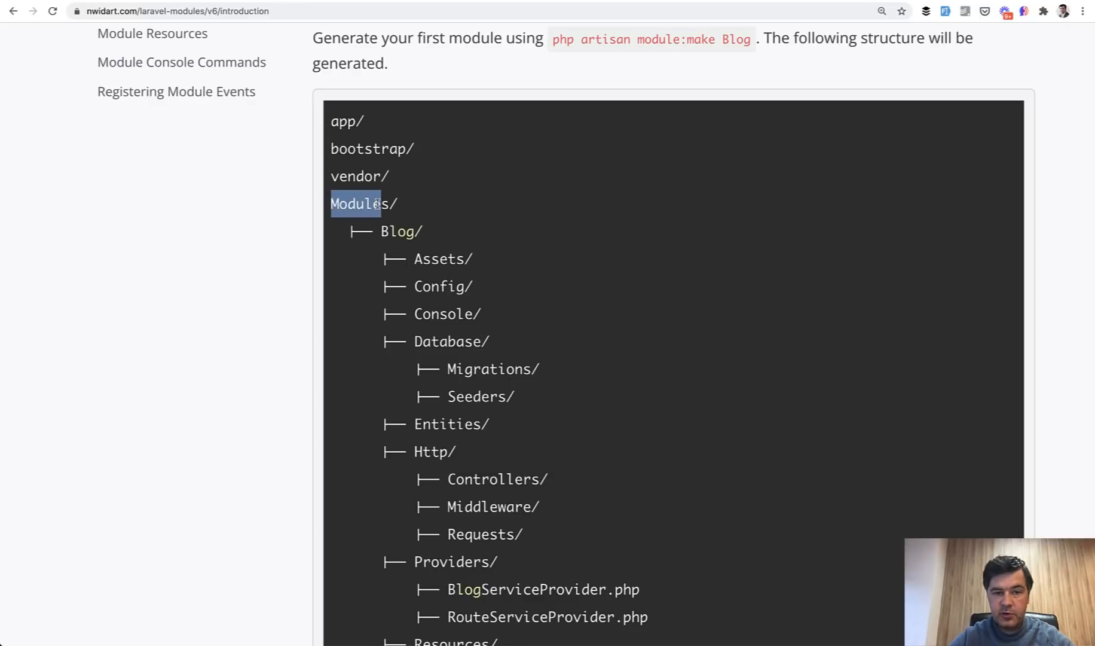
scroll("up", 3)
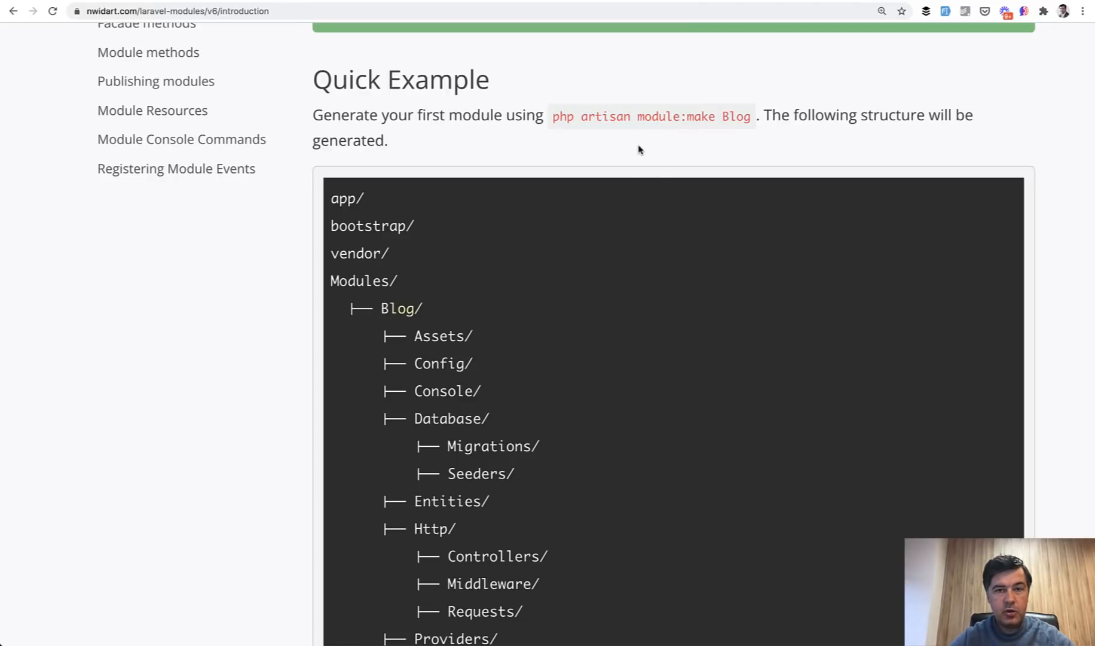
scroll("down", 3)
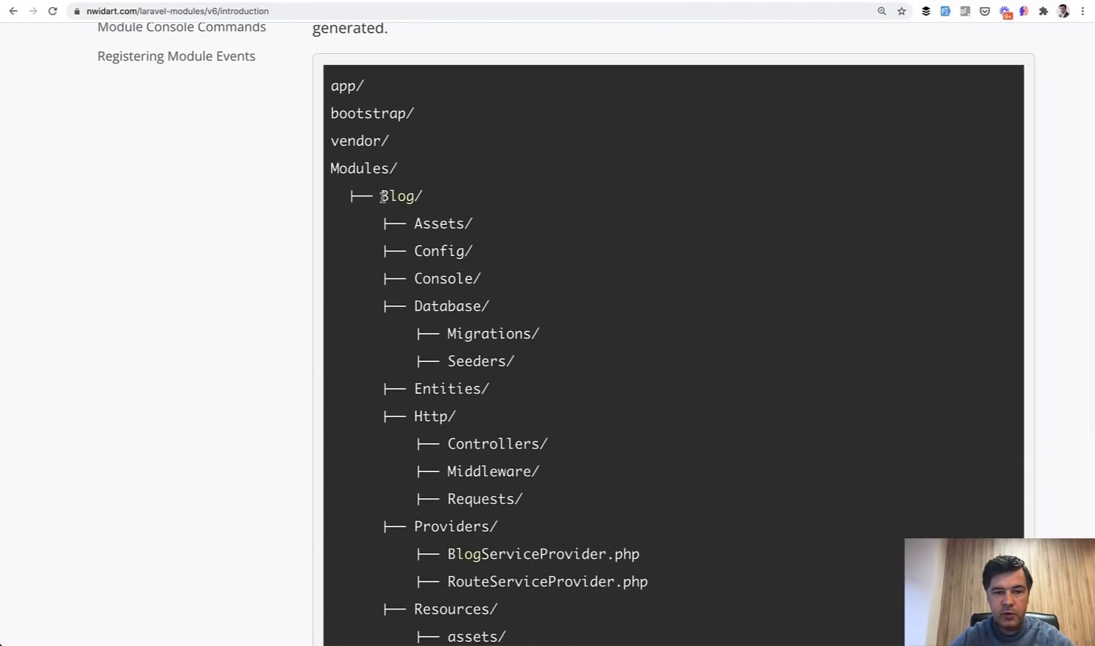
scroll("down", 3)
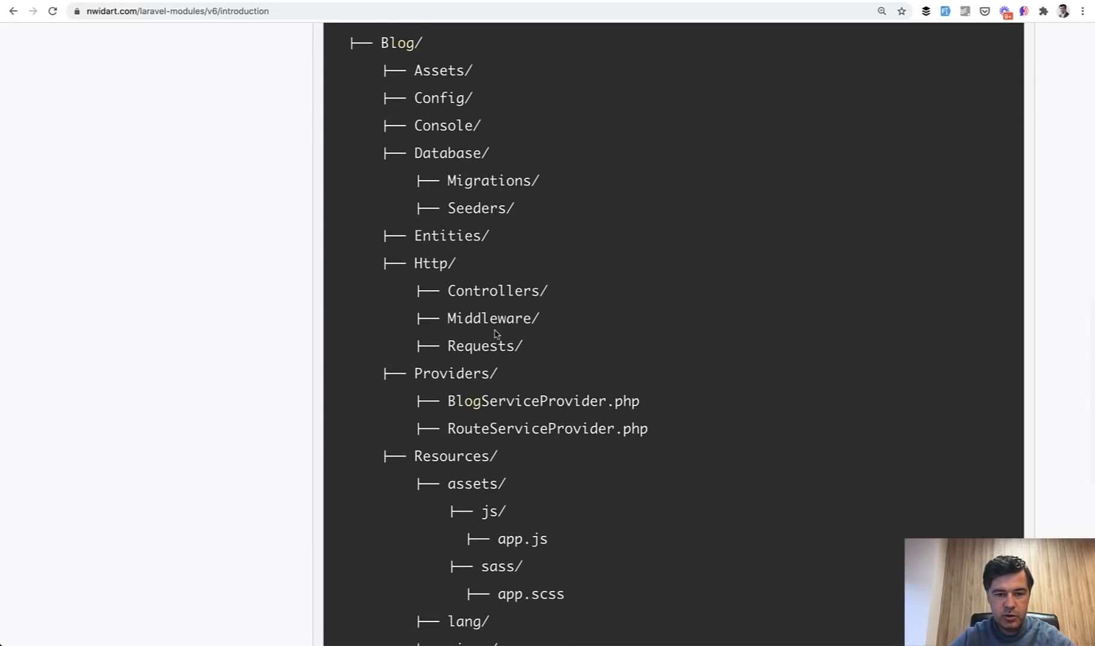
scroll("down", 3)
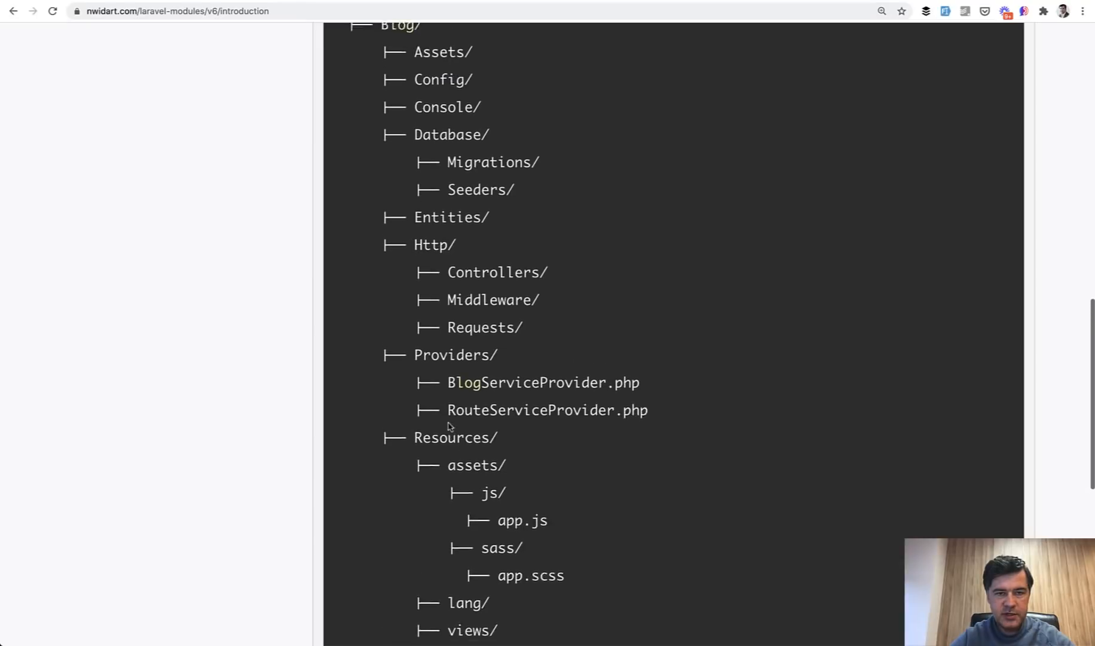
scroll("up", 3)
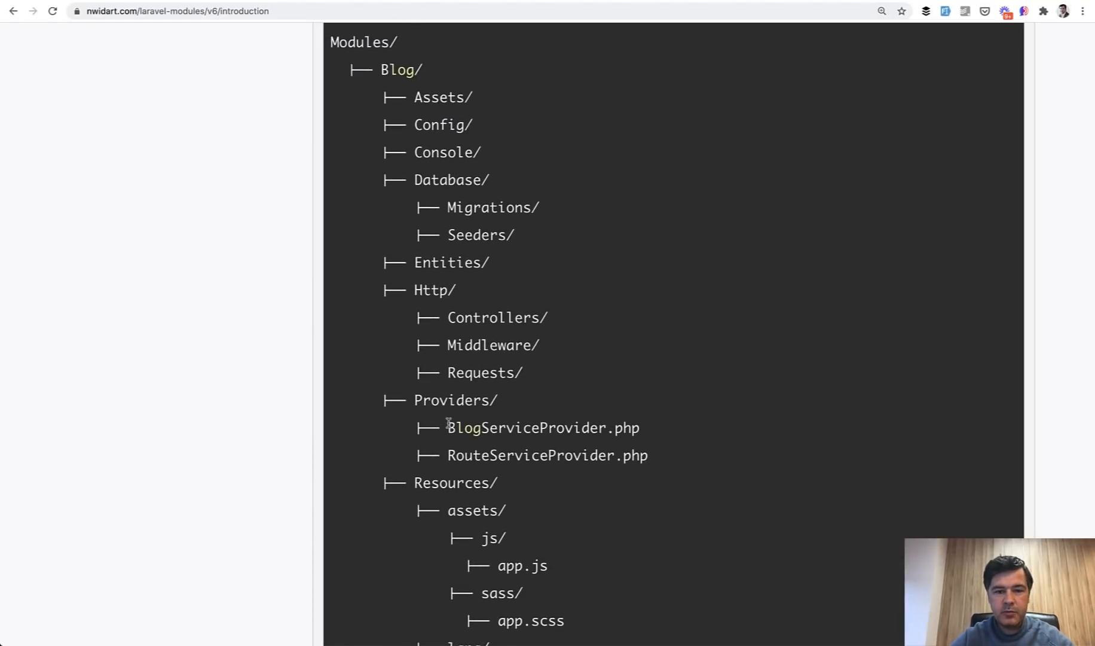
scroll("down", 3)
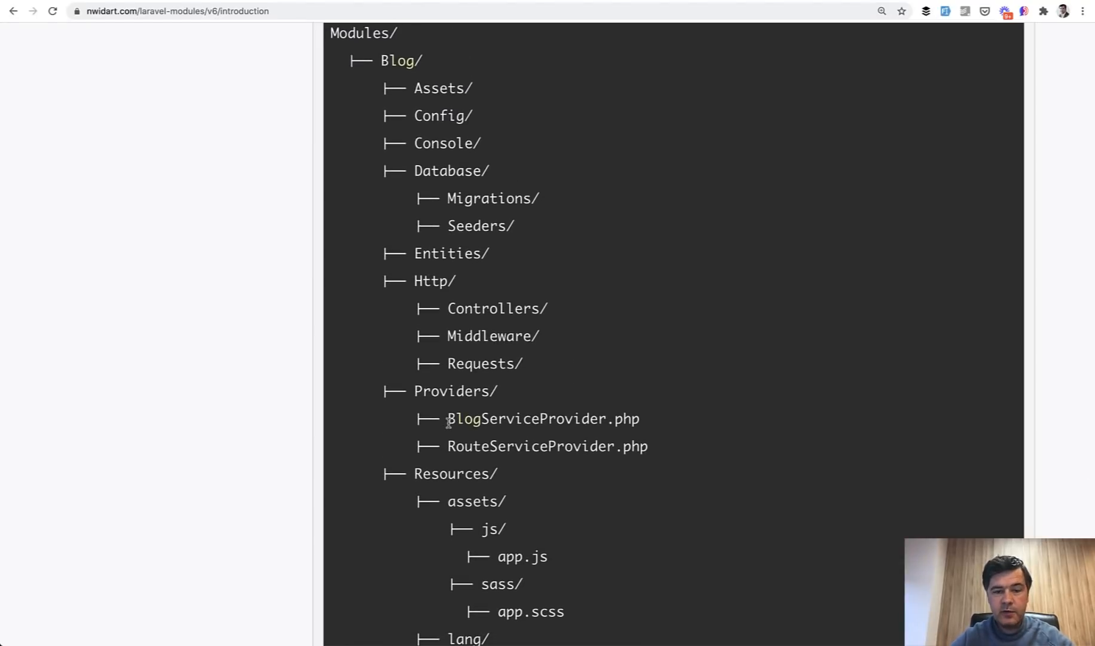
scroll("down", 3)
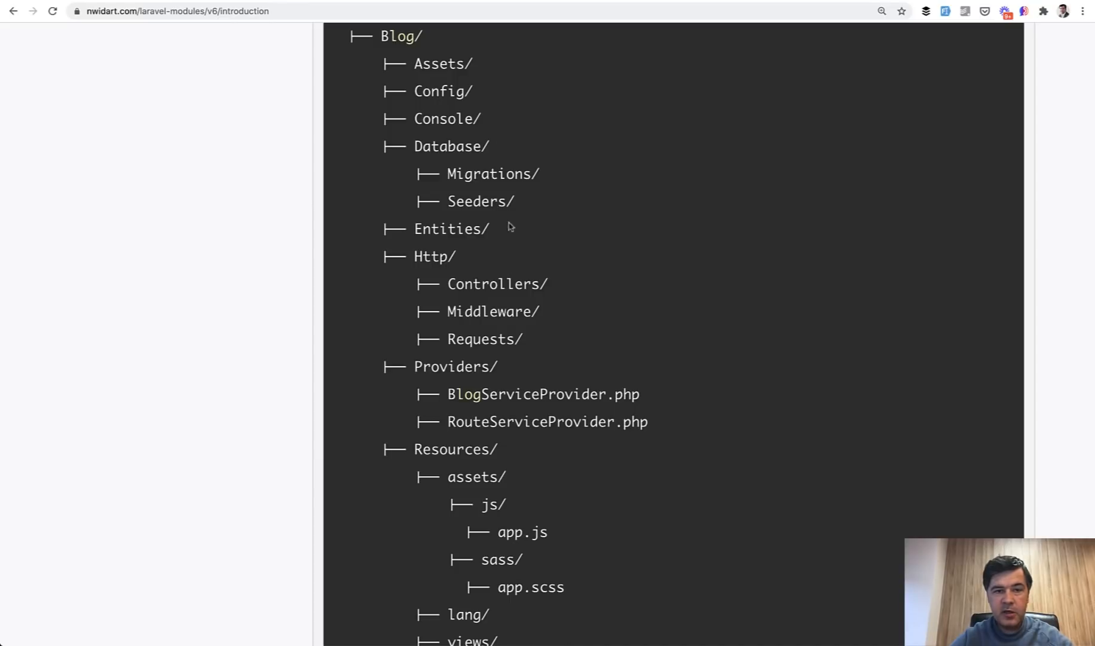
scroll("up", 3)
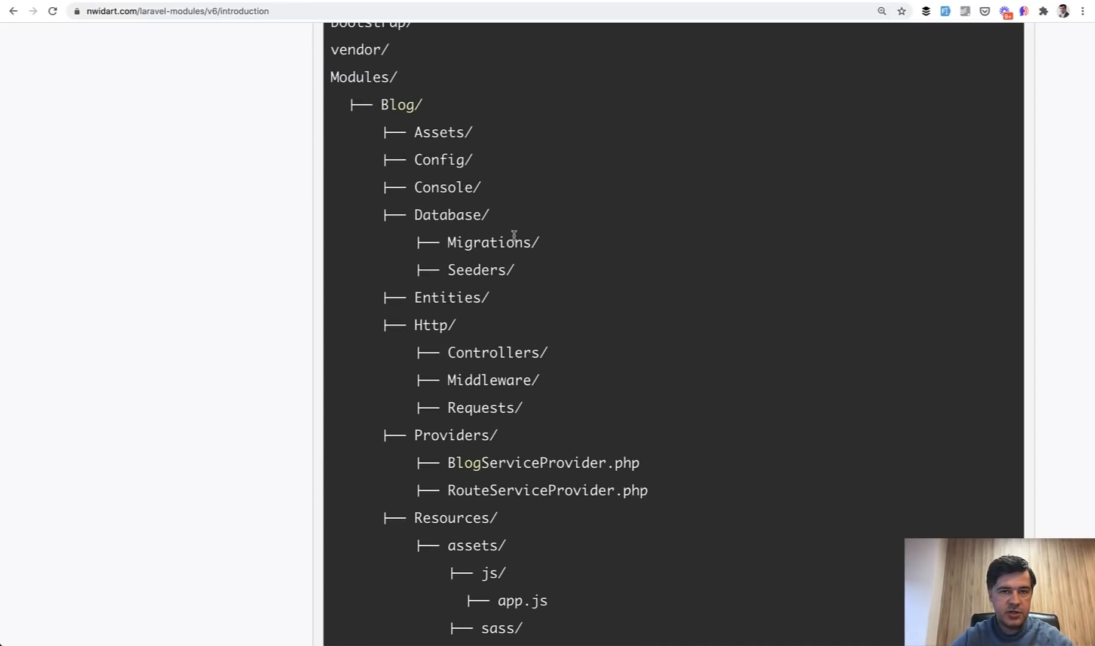
scroll("down", 3)
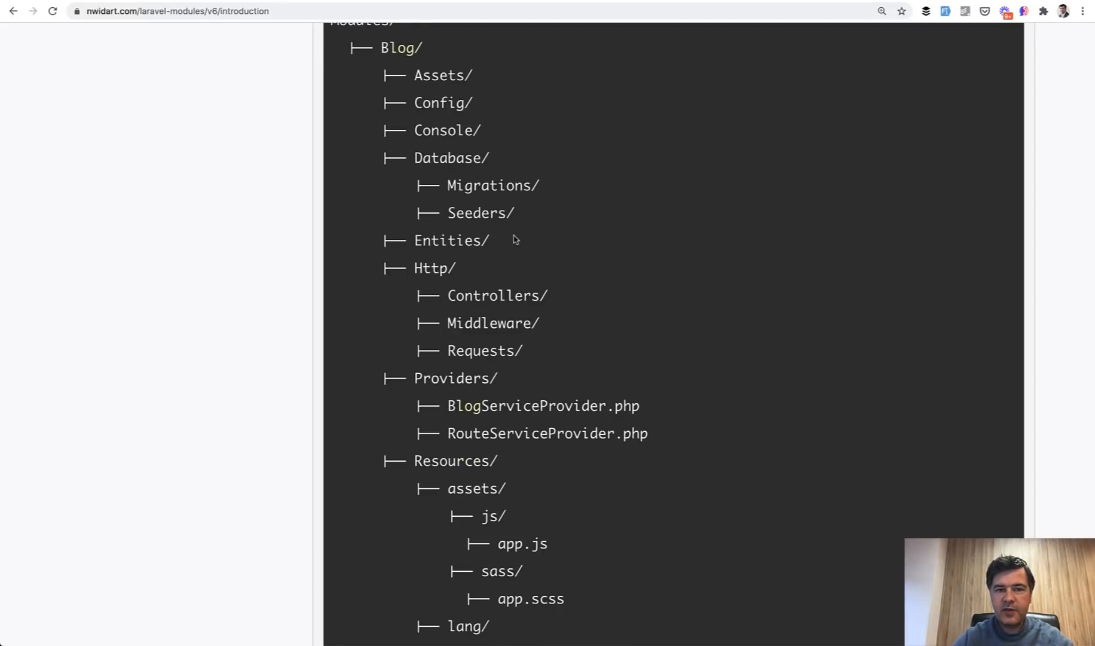
scroll("down", 3)
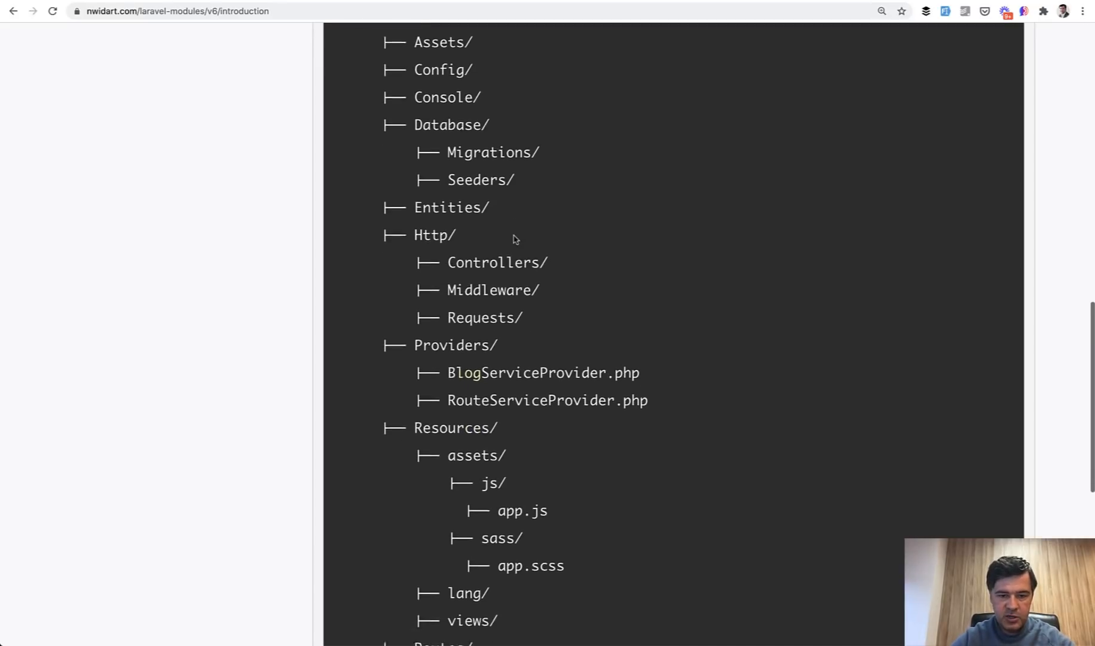
scroll("up", 3)
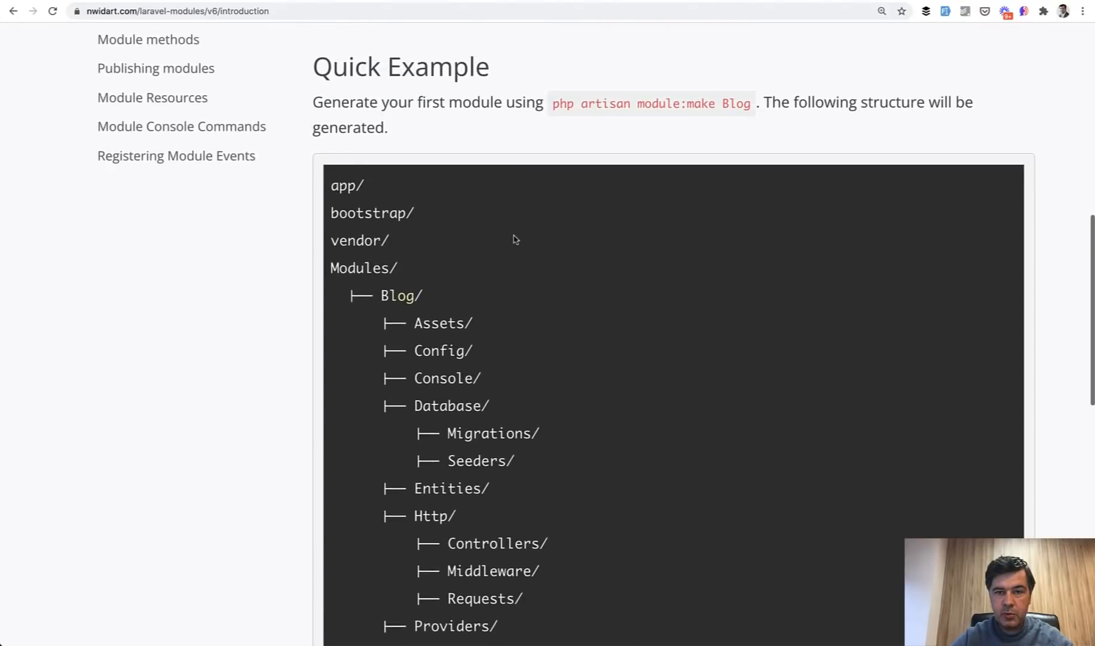
scroll("up", 3)
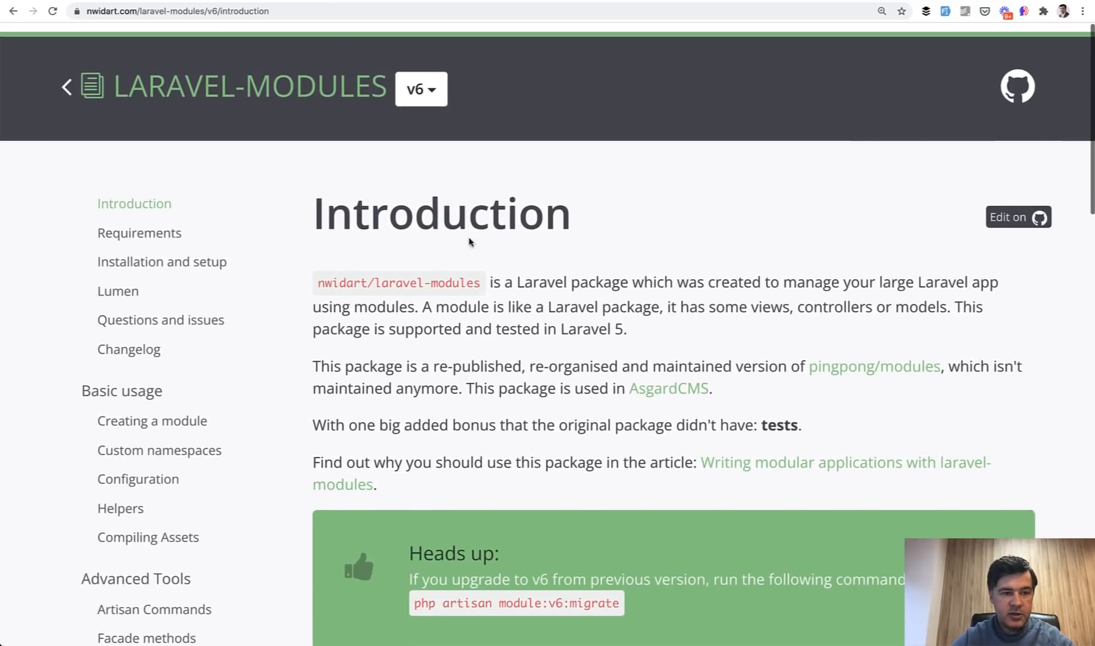
Read the Installation and Setup page's Composer install and Autoloading sections.
left_click(161, 260)
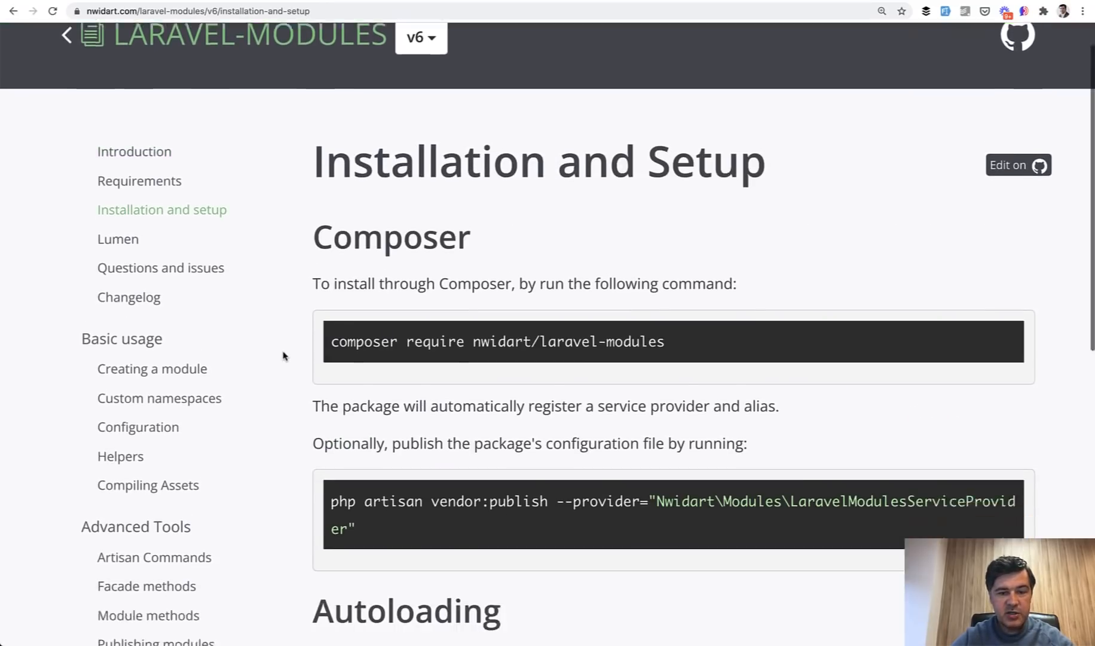
scroll("down", 3)
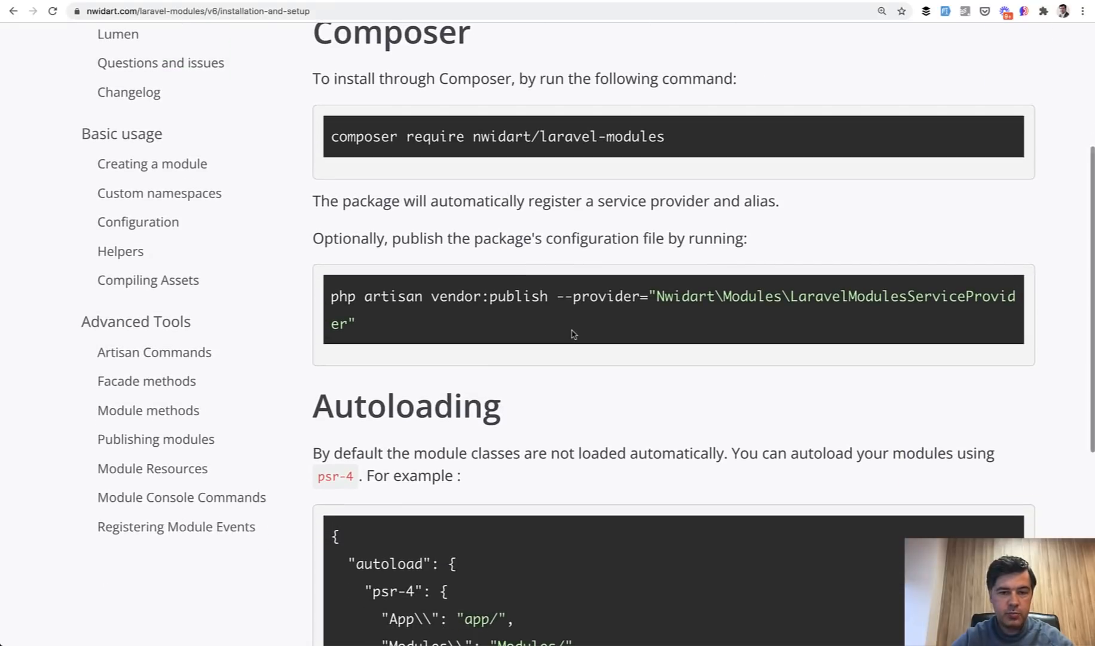
scroll("down", 3)
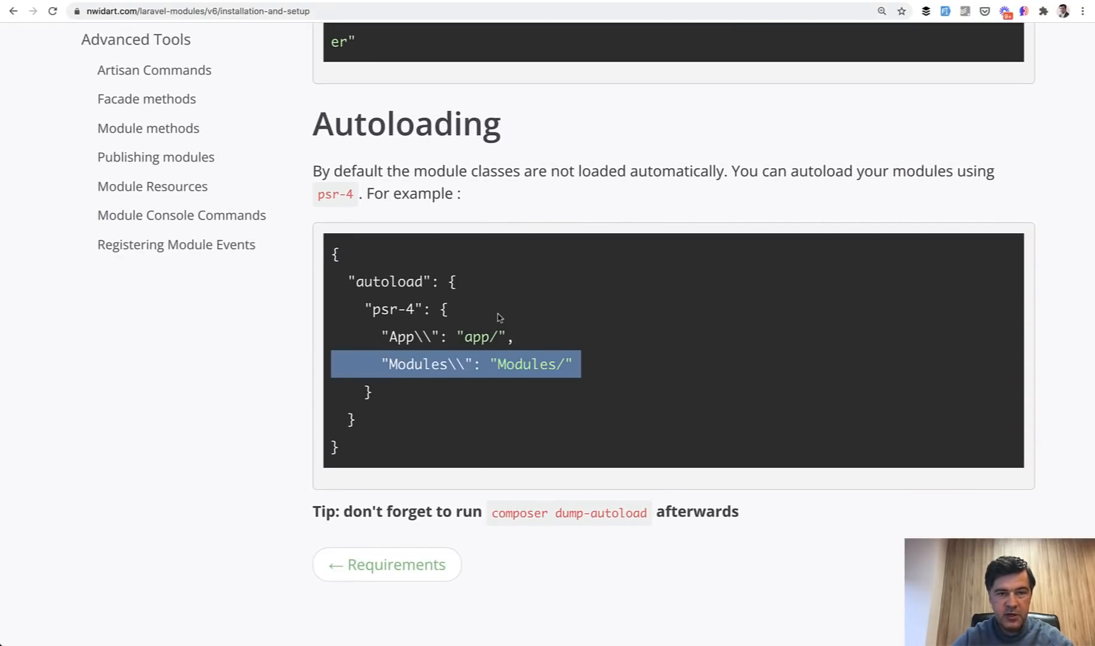
scroll("up", 3)
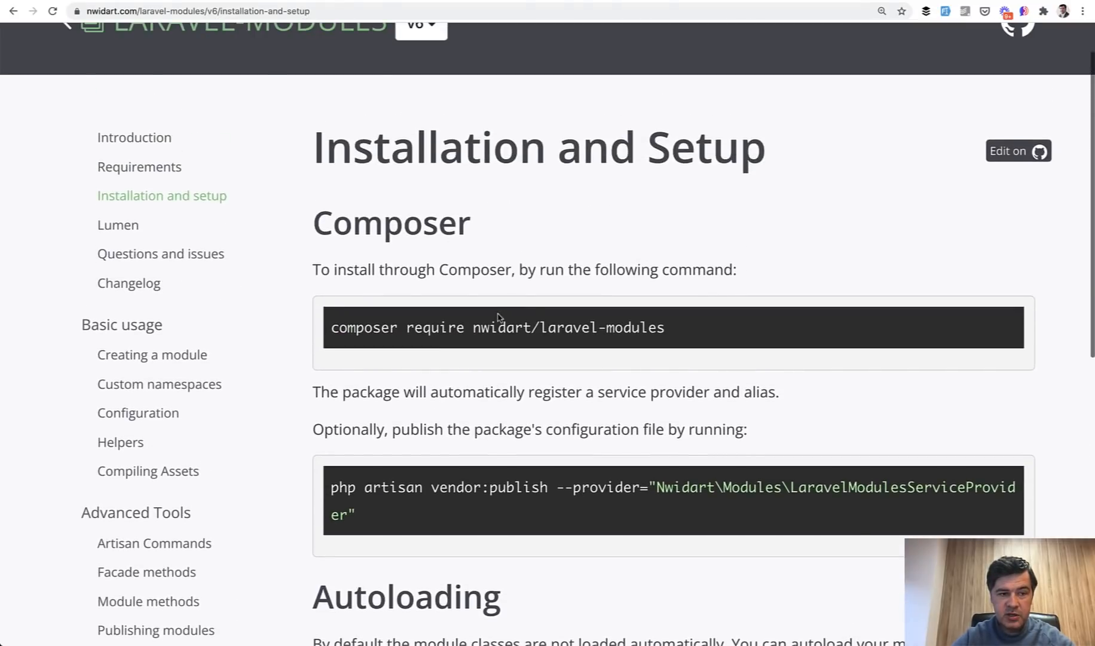
Read the Creating a module page's module:make command examples.
left_click(152, 354)
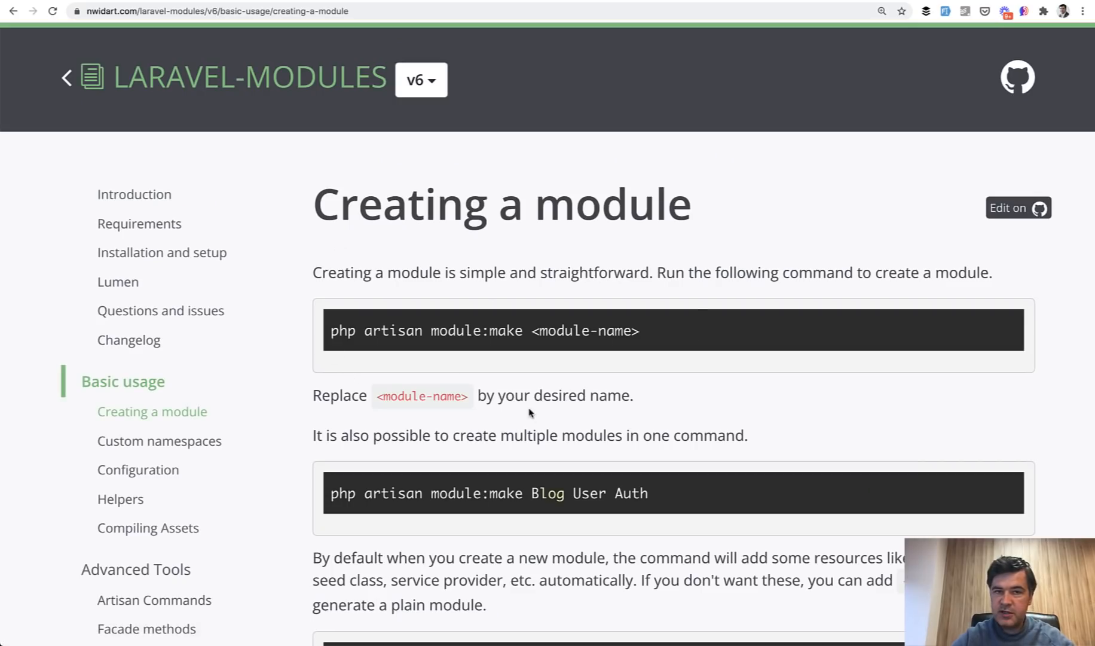
scroll("down", 3)
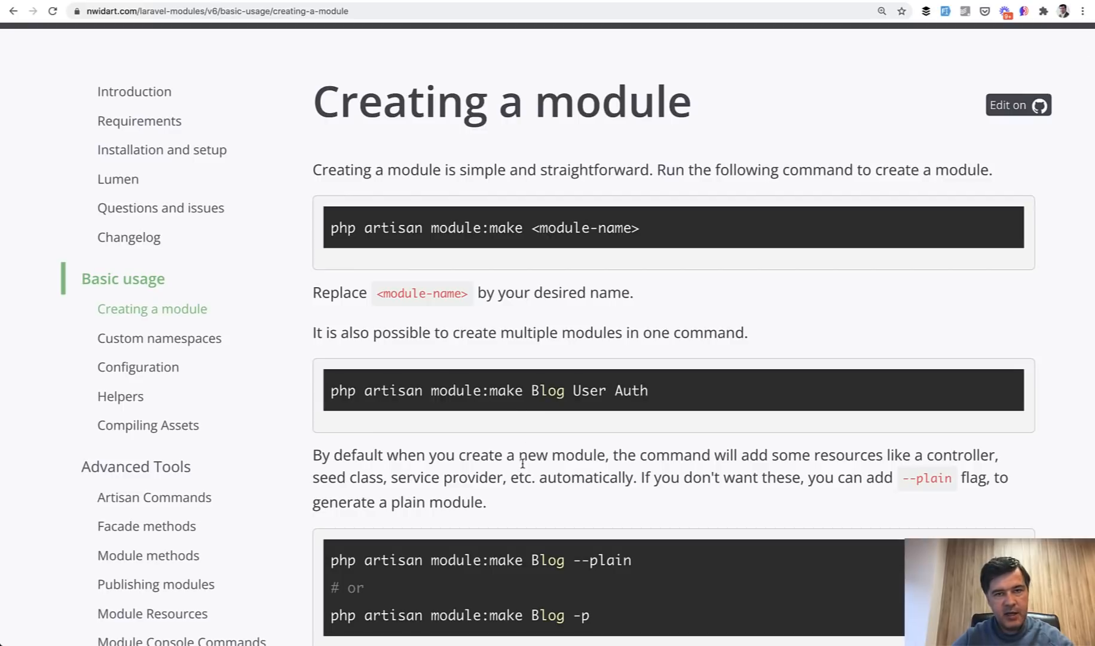
scroll("down", 3)
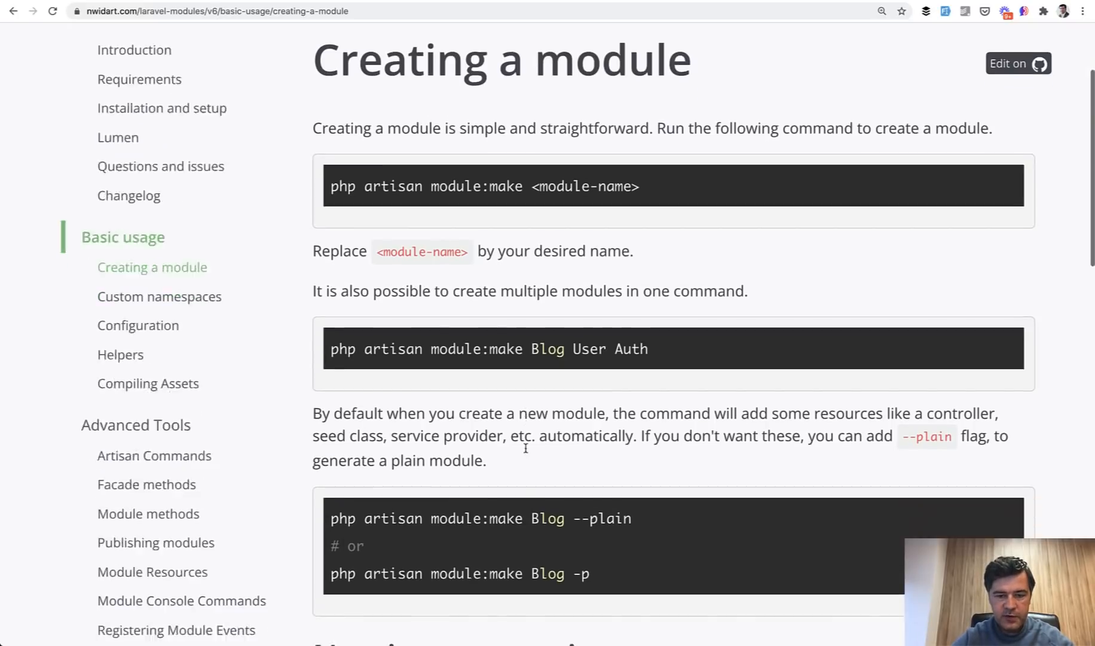
scroll("down", 3)
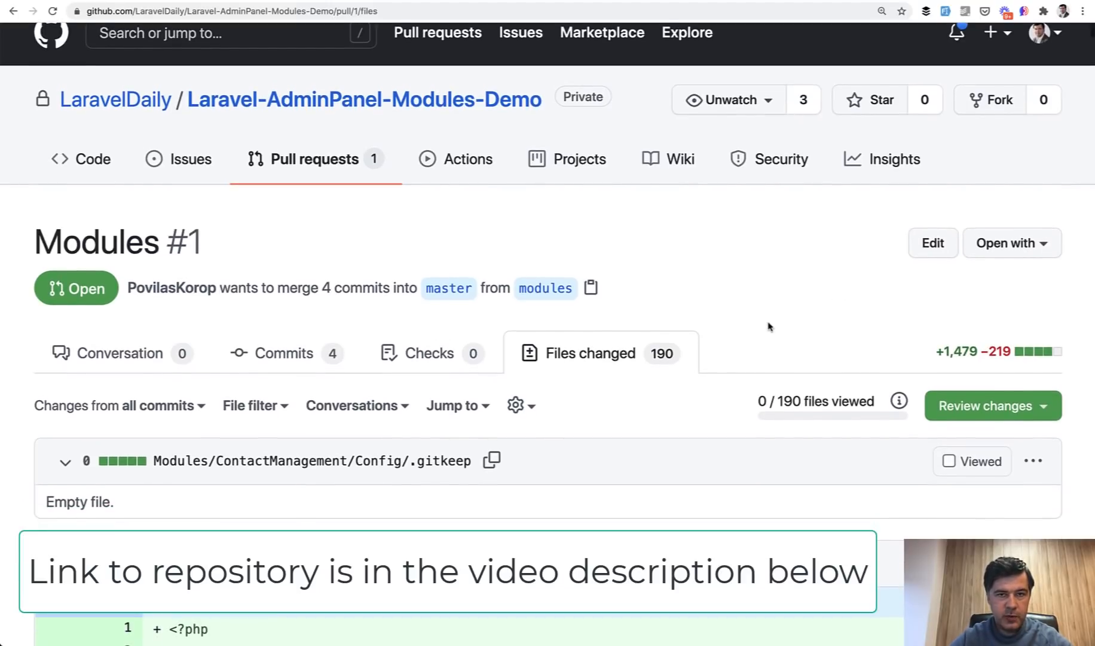
Skim the diff down to the ContactManagement config.php, then move to the Commits list.
scroll("down", 3)
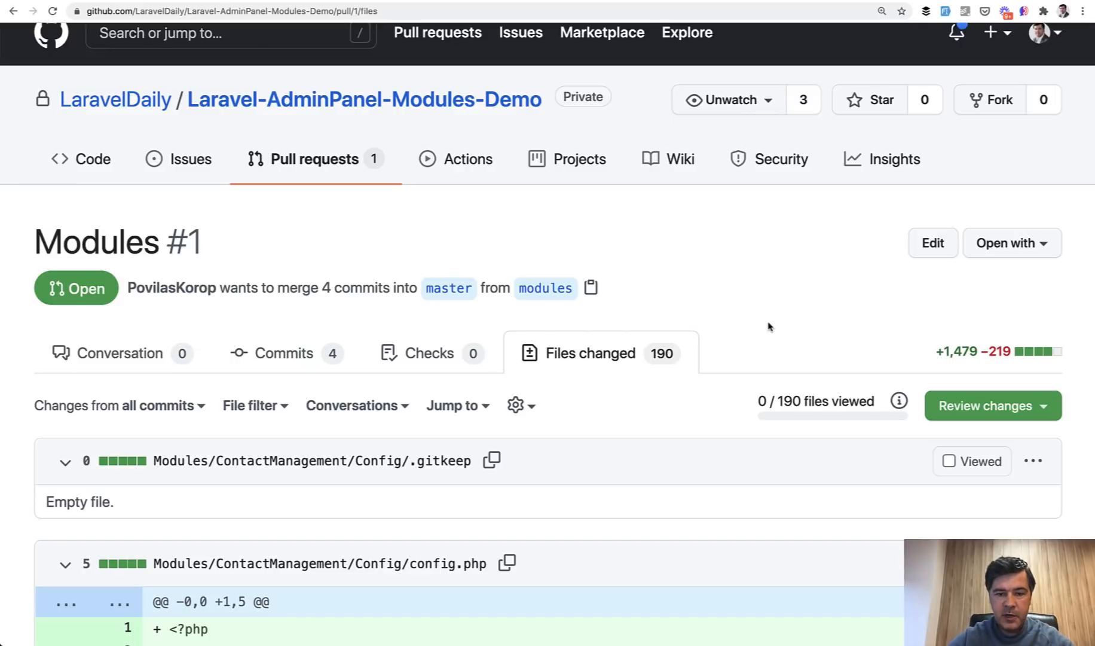
scroll("down", 3)
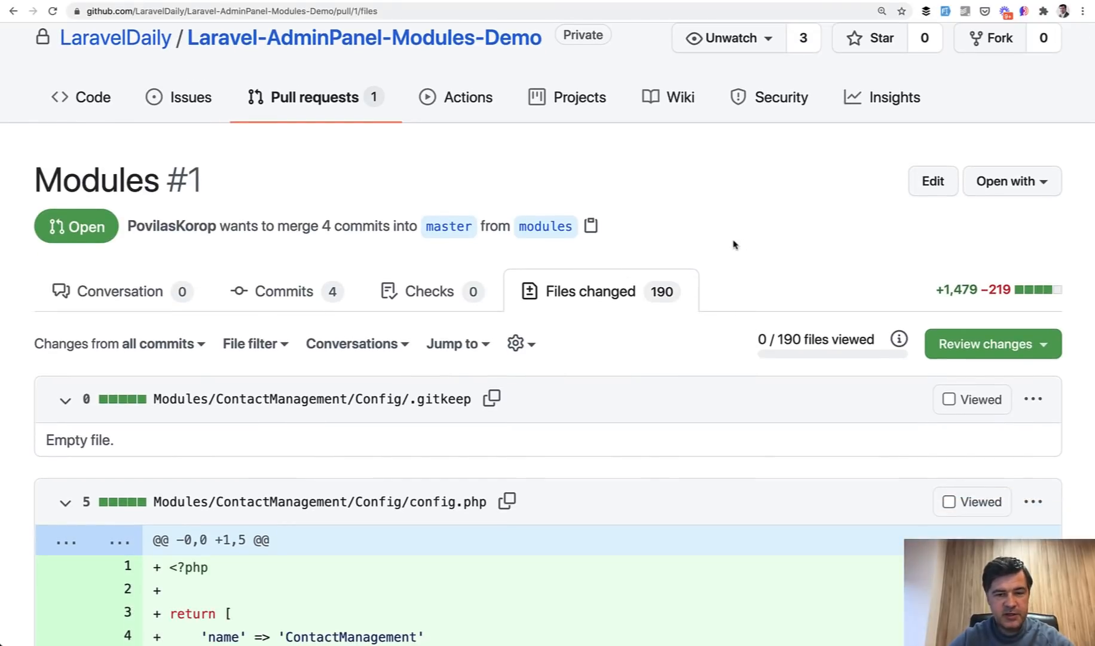
mouse_move(771, 253)
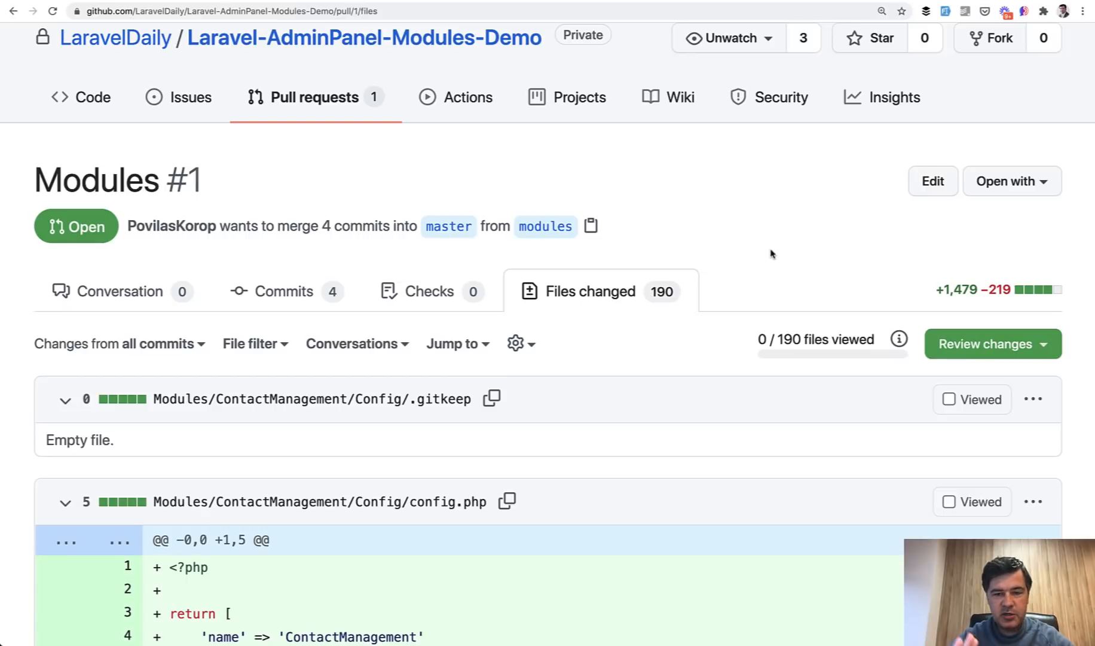
scroll("down", 3)
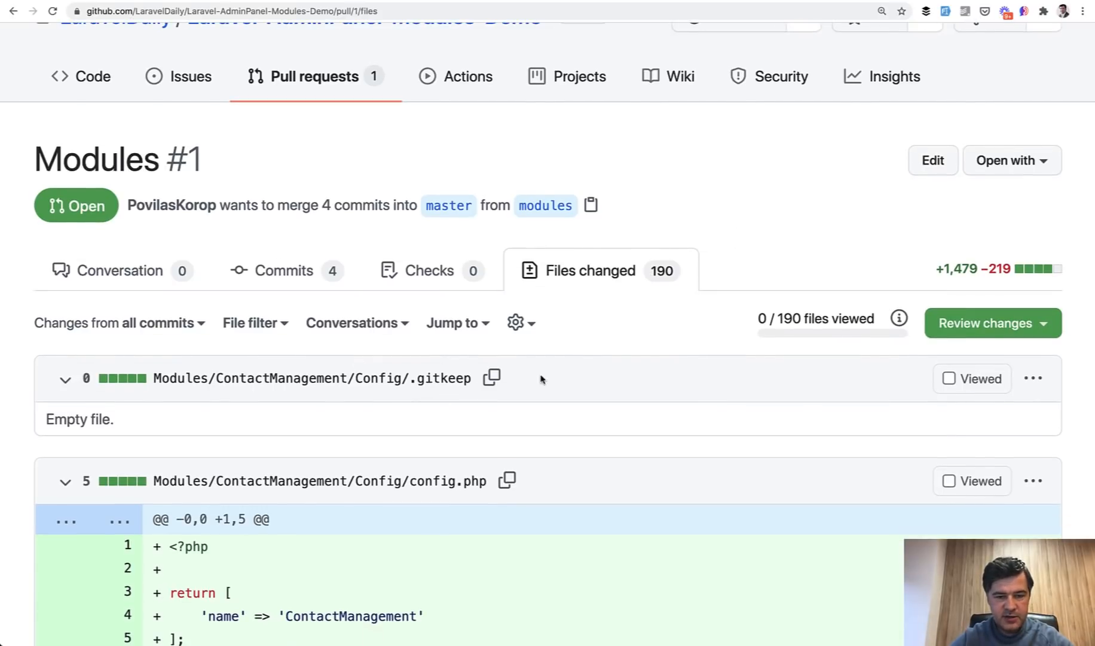
mouse_move(649, 435)
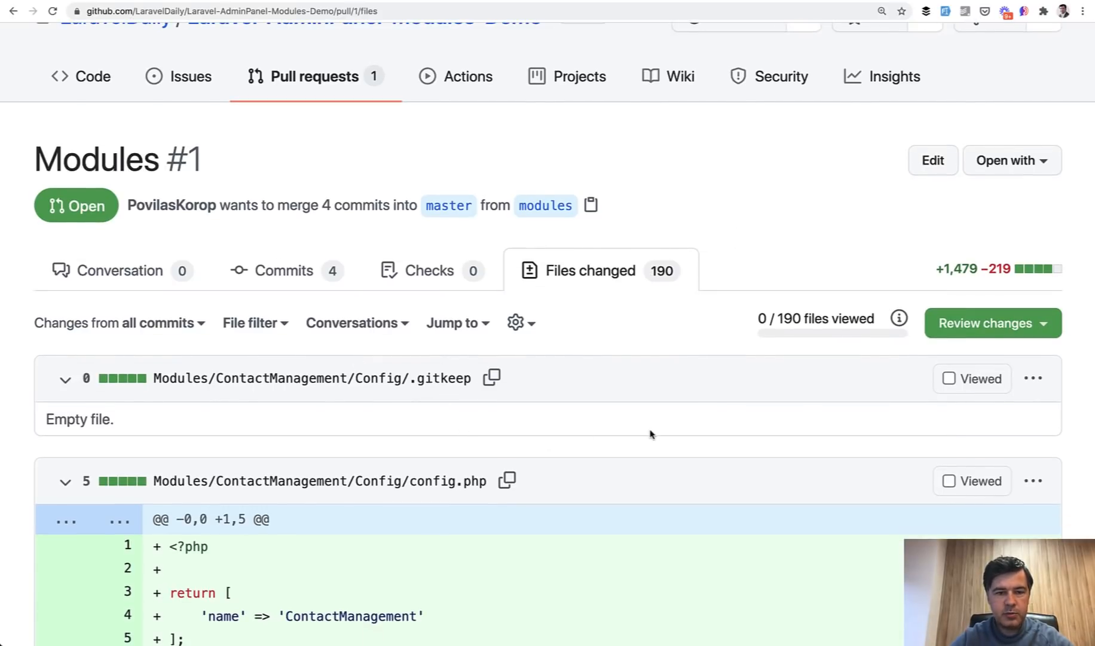
mouse_move(429, 270)
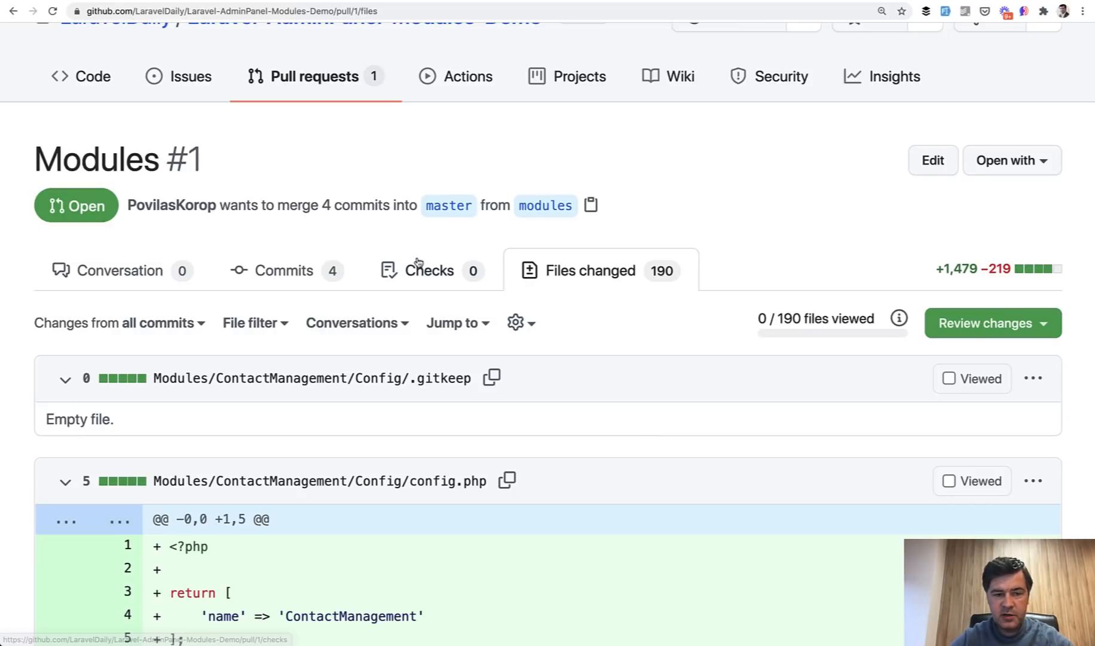
left_click(283, 271)
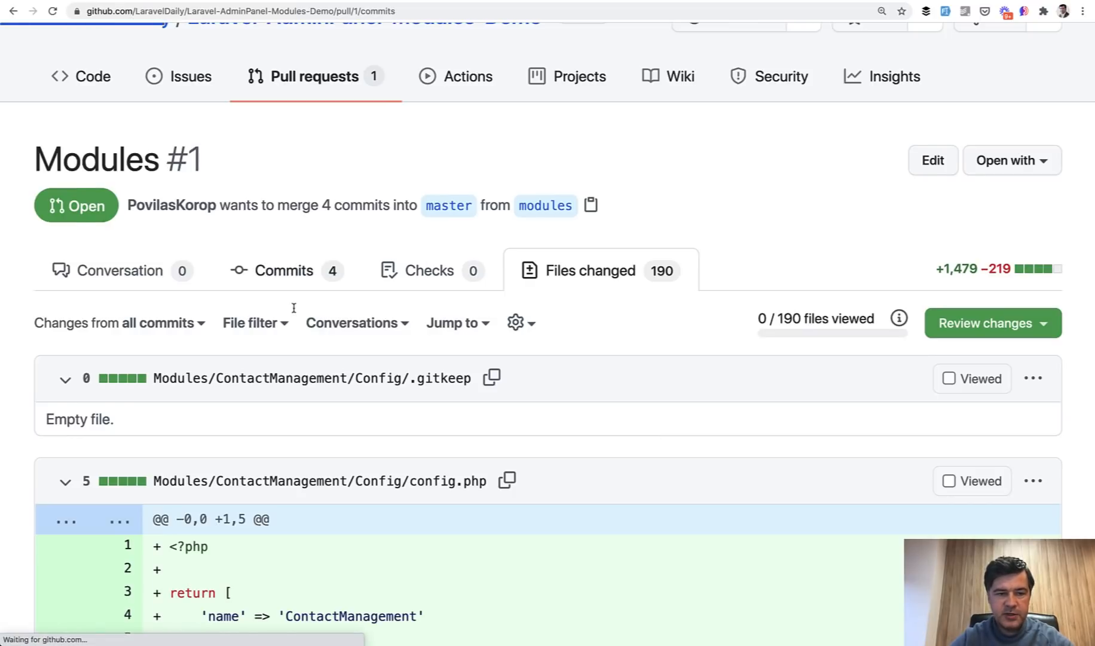
View the Contact management module commit's Routes/web.php diff with the admin route group.
left_click(283, 270)
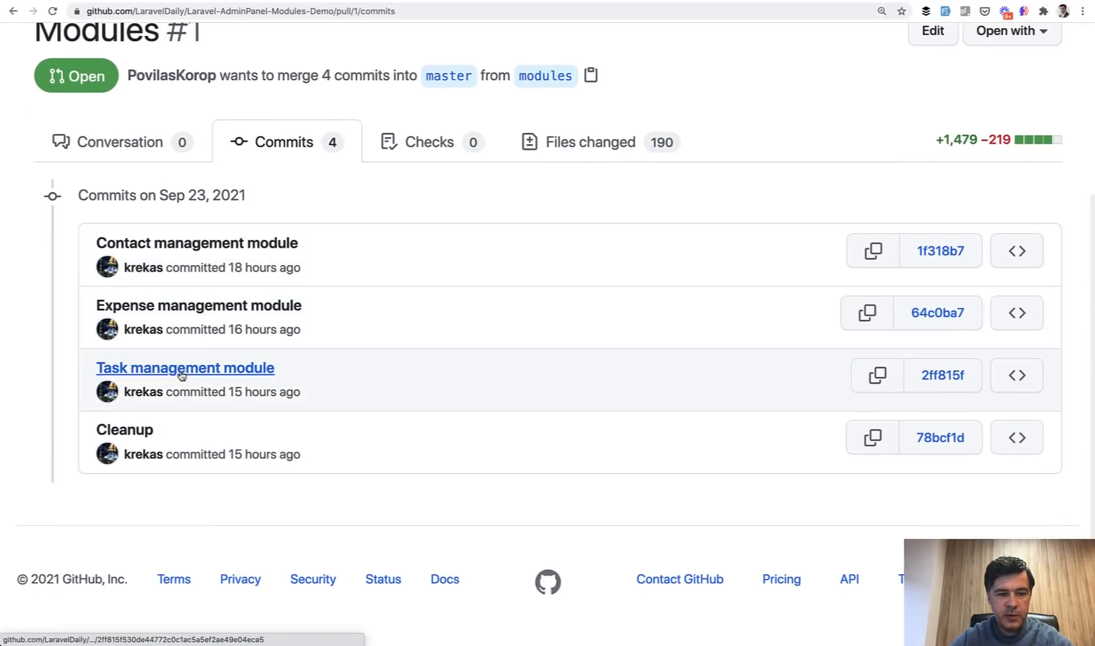
left_click(940, 250)
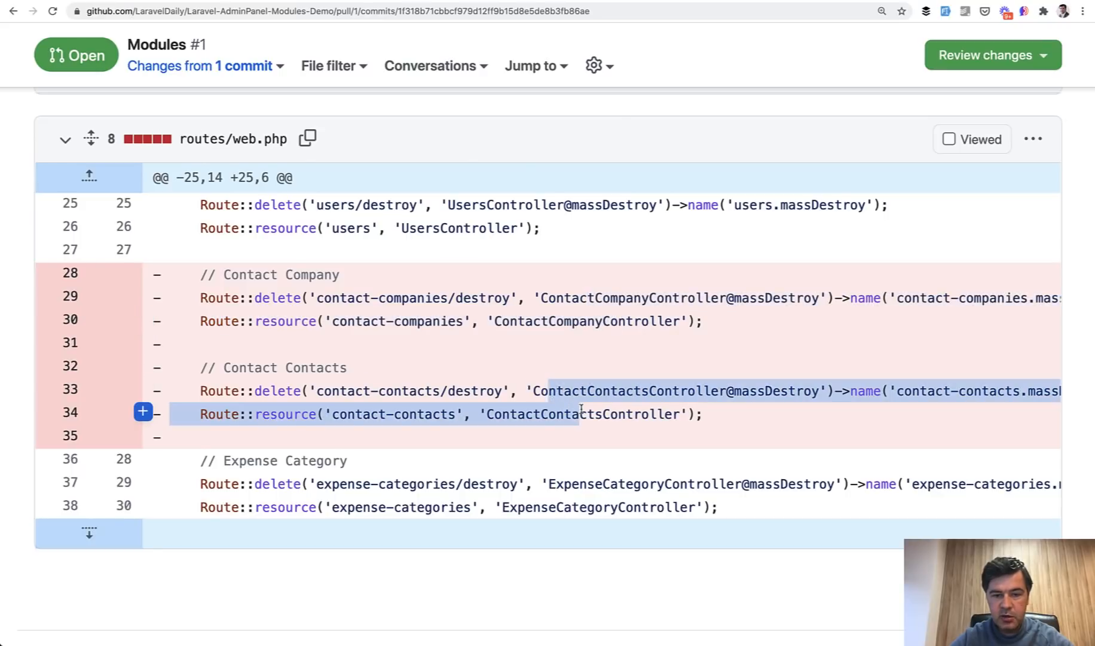
scroll("down", 3)
type("routes/we")
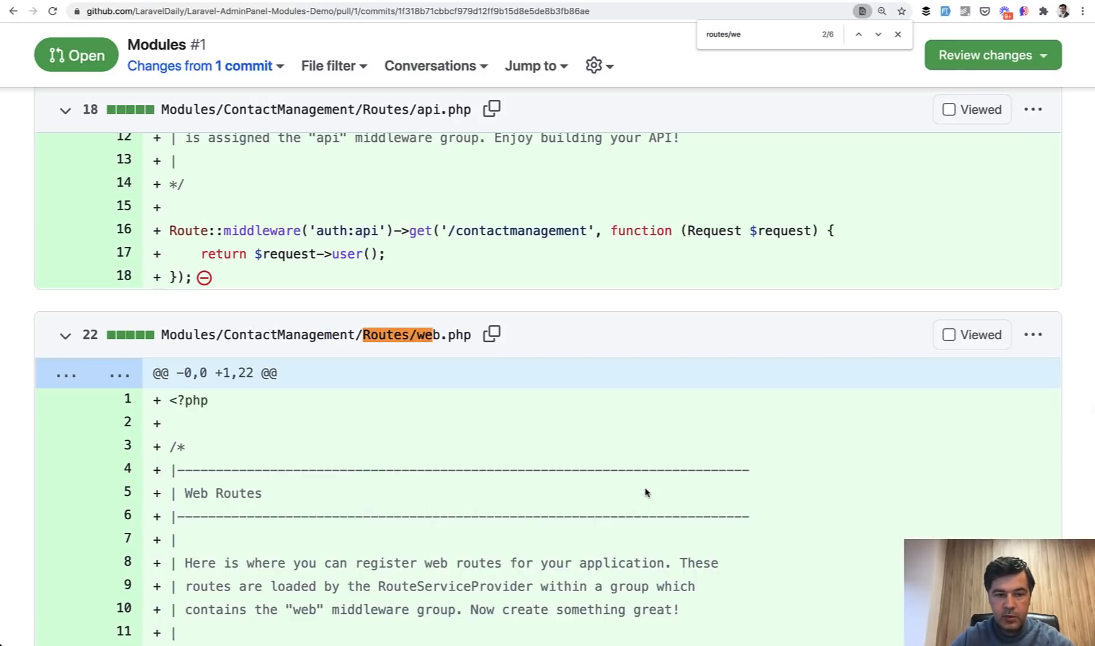
mouse_move(307, 334)
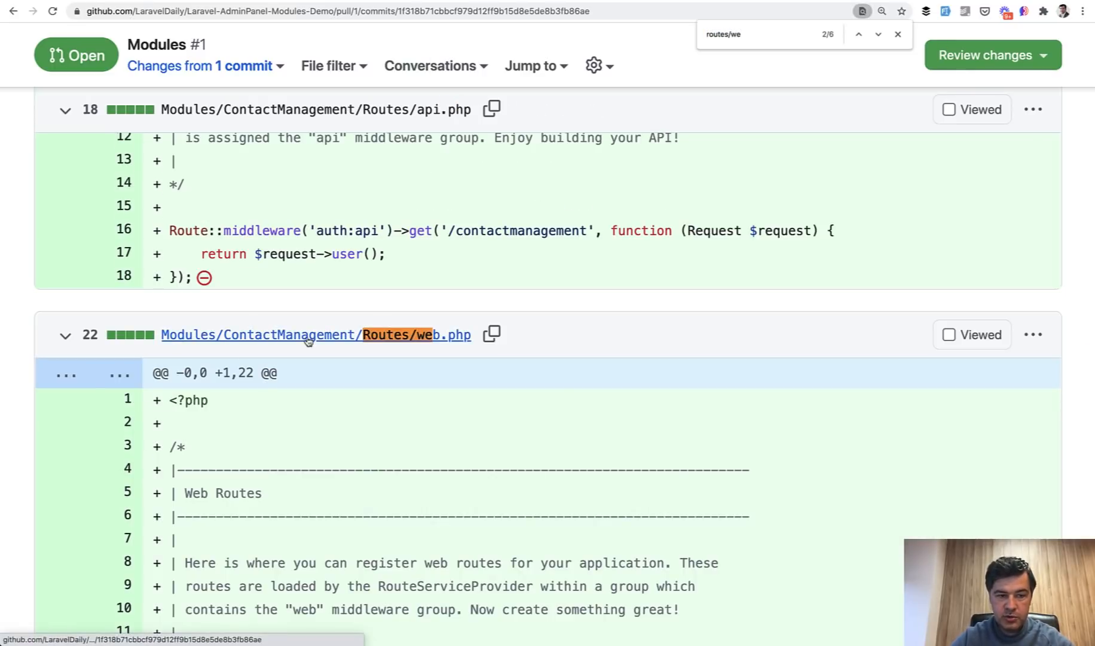
scroll("down", 3)
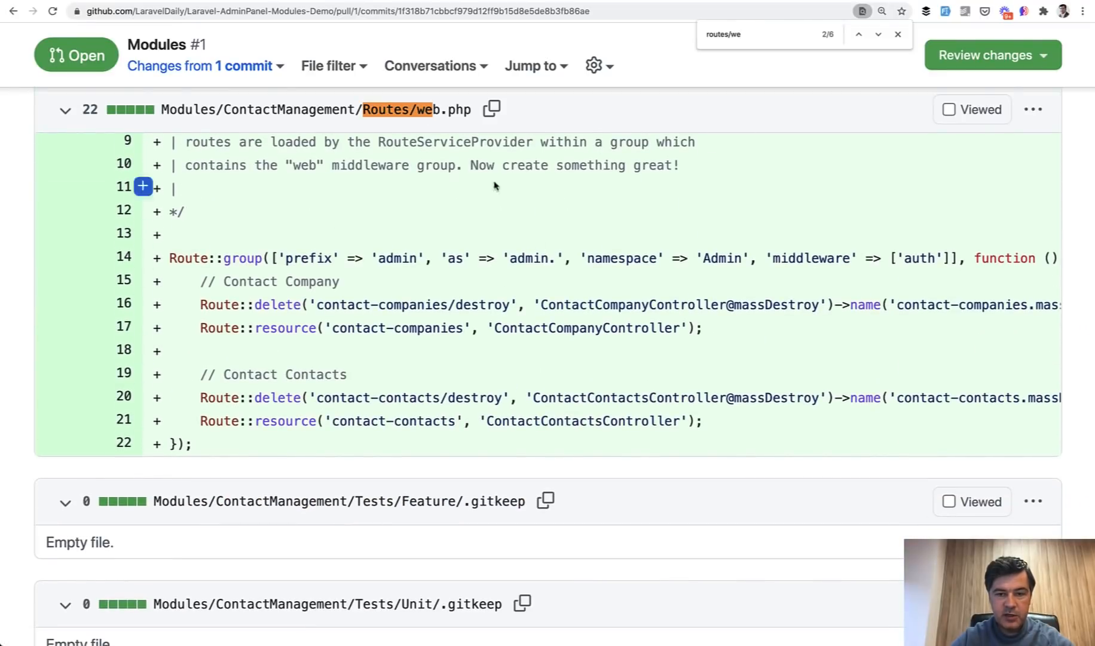
mouse_move(381, 412)
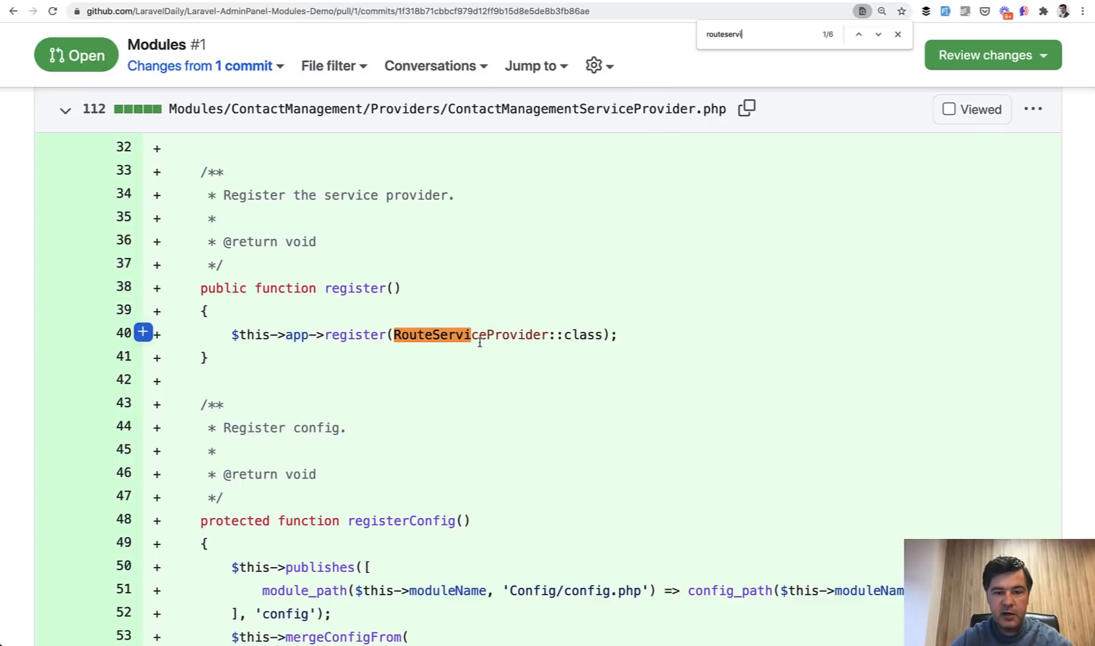
Jump to the module's RouteServiceProvider.php and read its controller namespace.
left_click(878, 33)
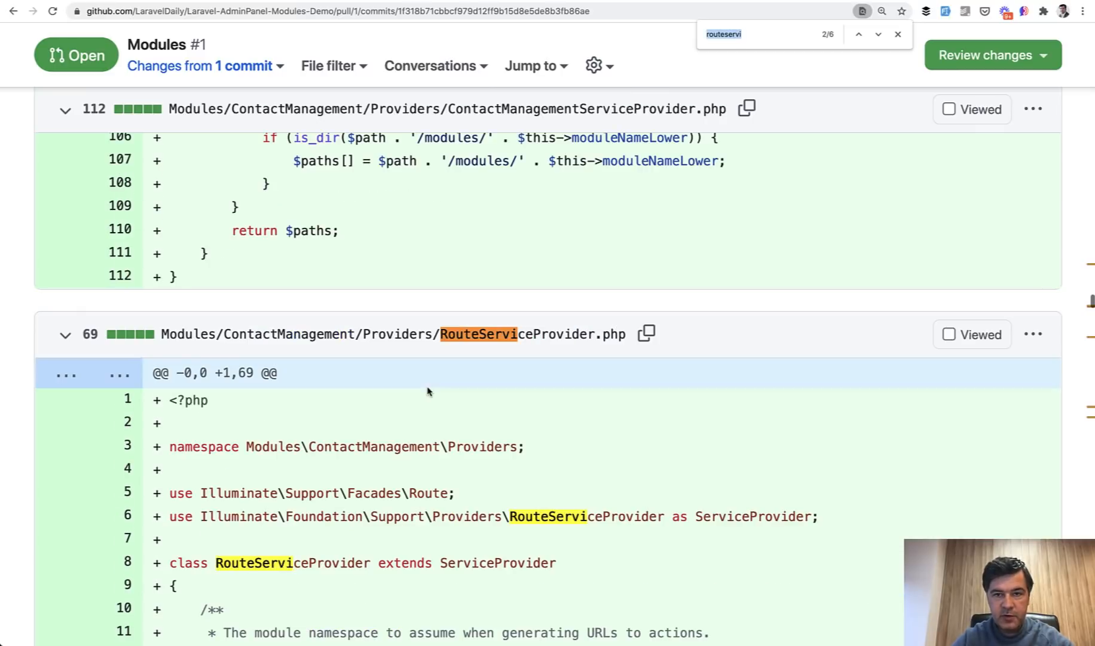
scroll("down", 3)
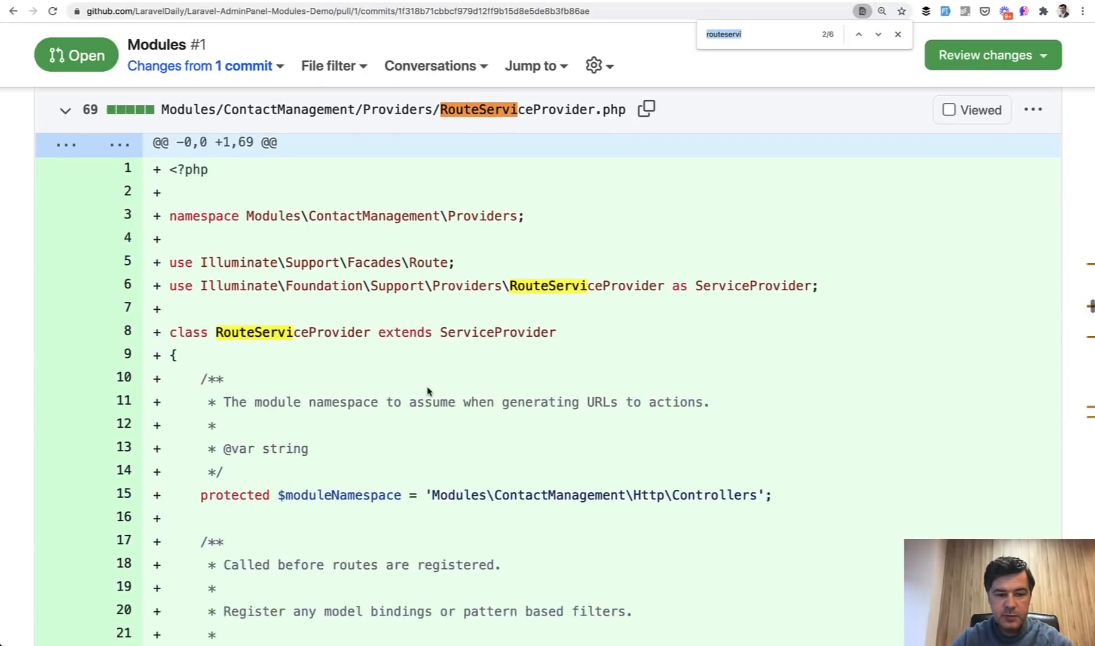
scroll("down", 3)
type("migrations")
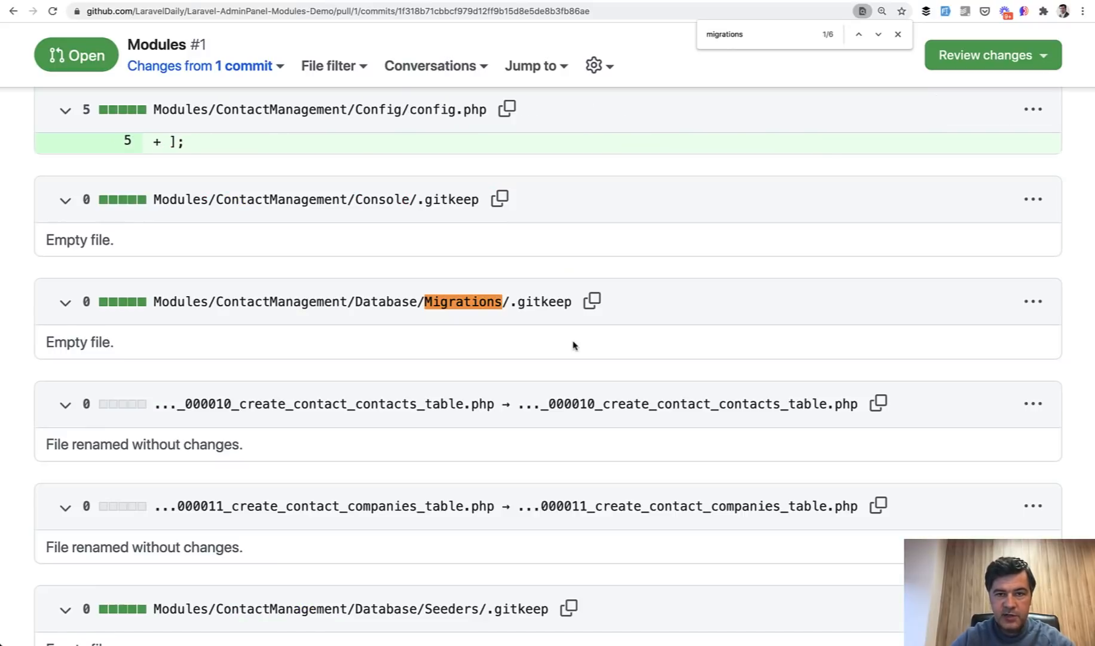
Read past the unchanged migrations to the ContactCompany and ContactContact models under Modules\ContactManagement\Entities.
scroll("down", 3)
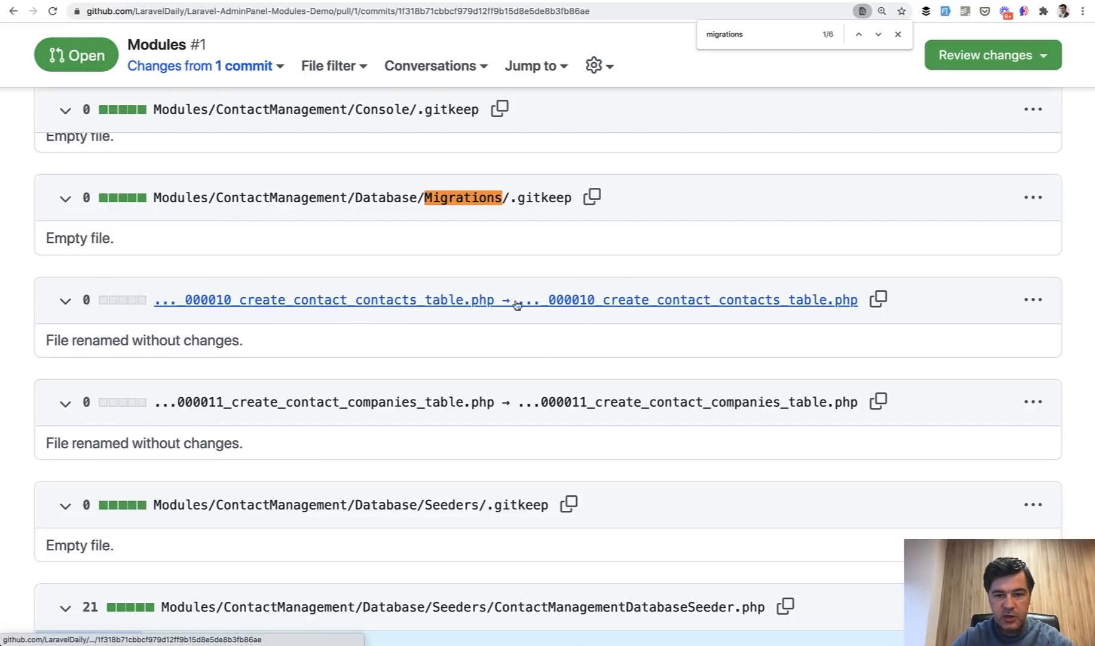
mouse_move(607, 301)
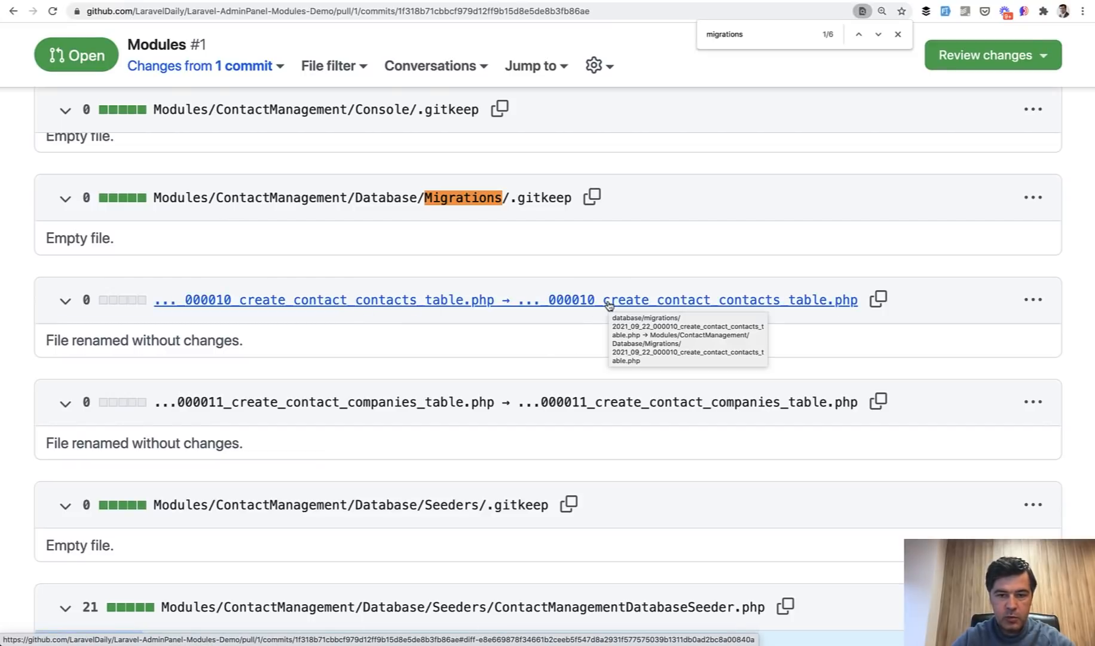
mouse_move(557, 325)
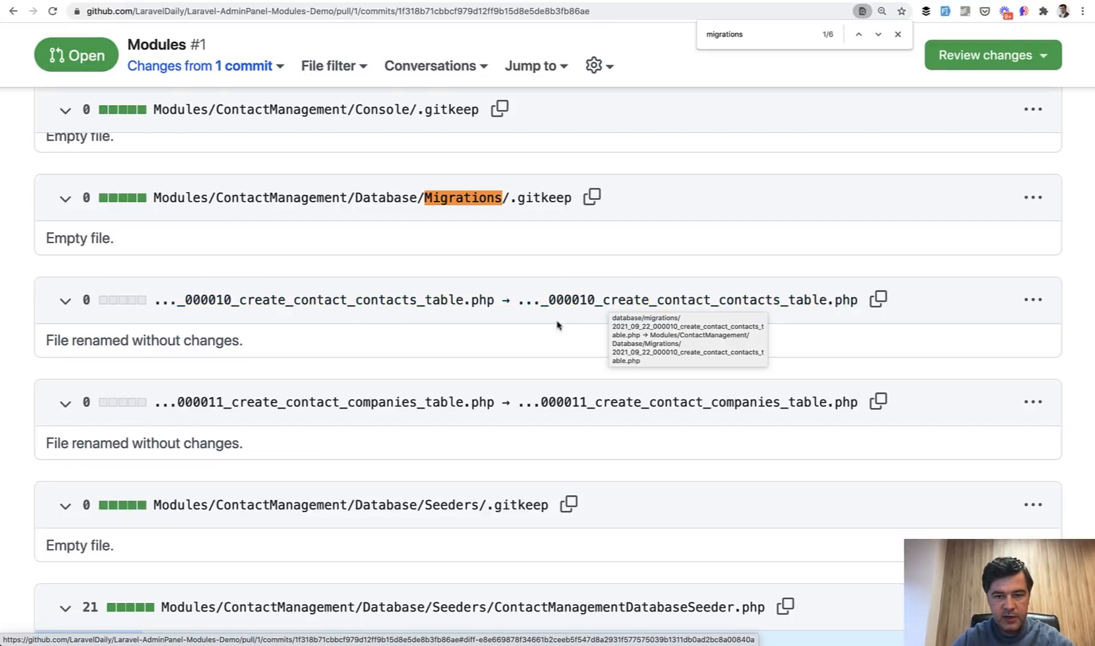
mouse_move(528, 358)
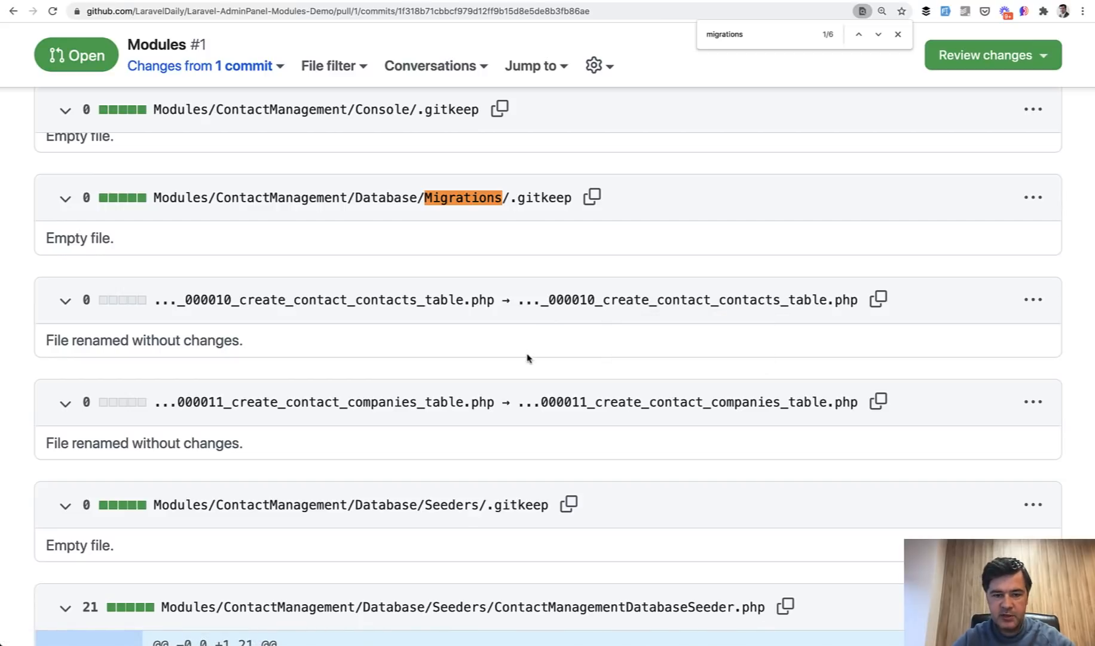
scroll("down", 3)
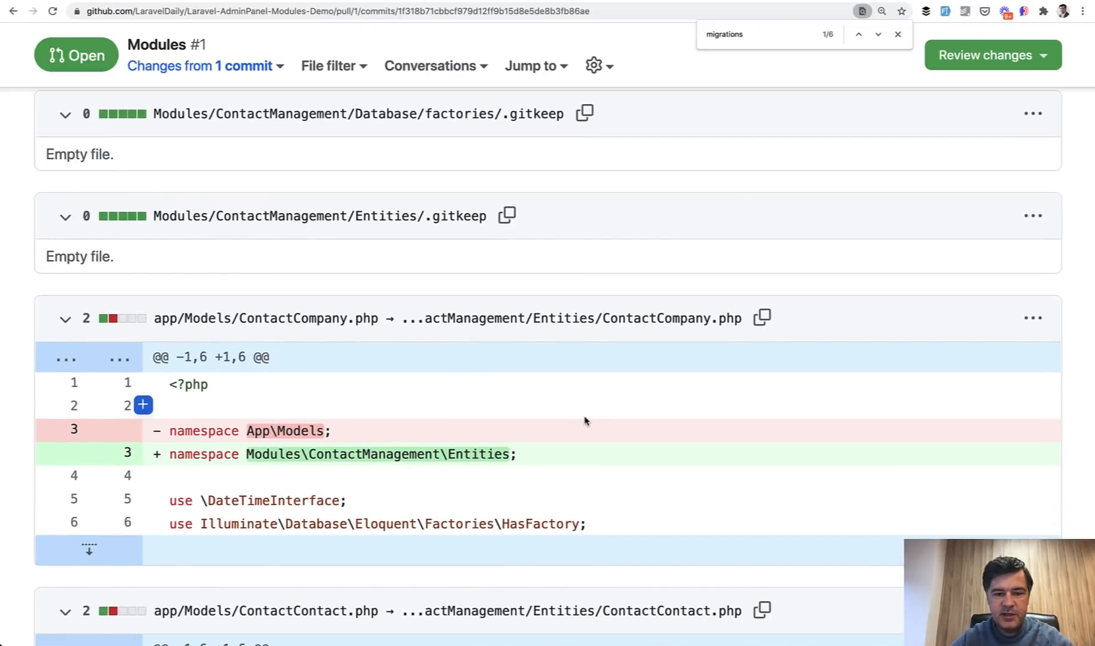
mouse_move(644, 492)
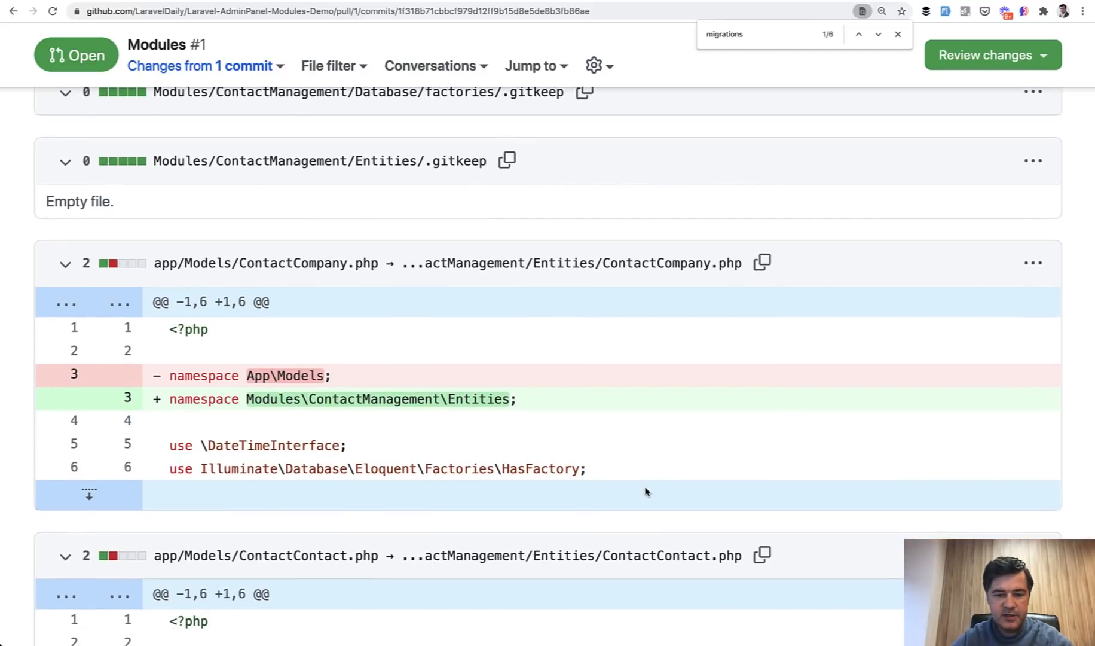
scroll("down", 3)
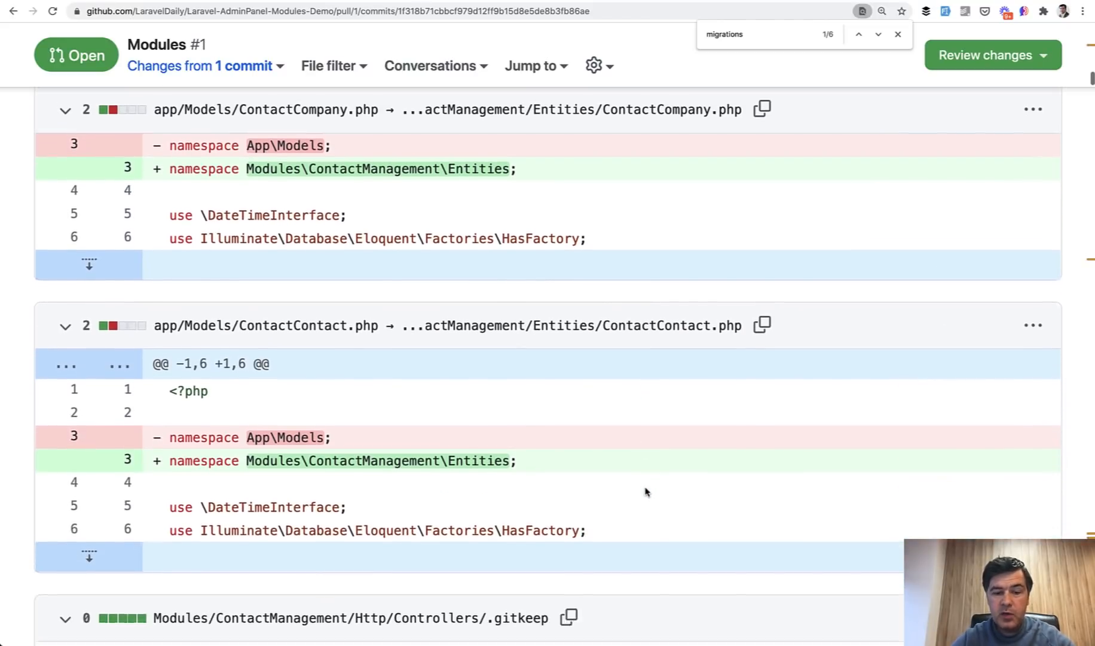
scroll("down", 3)
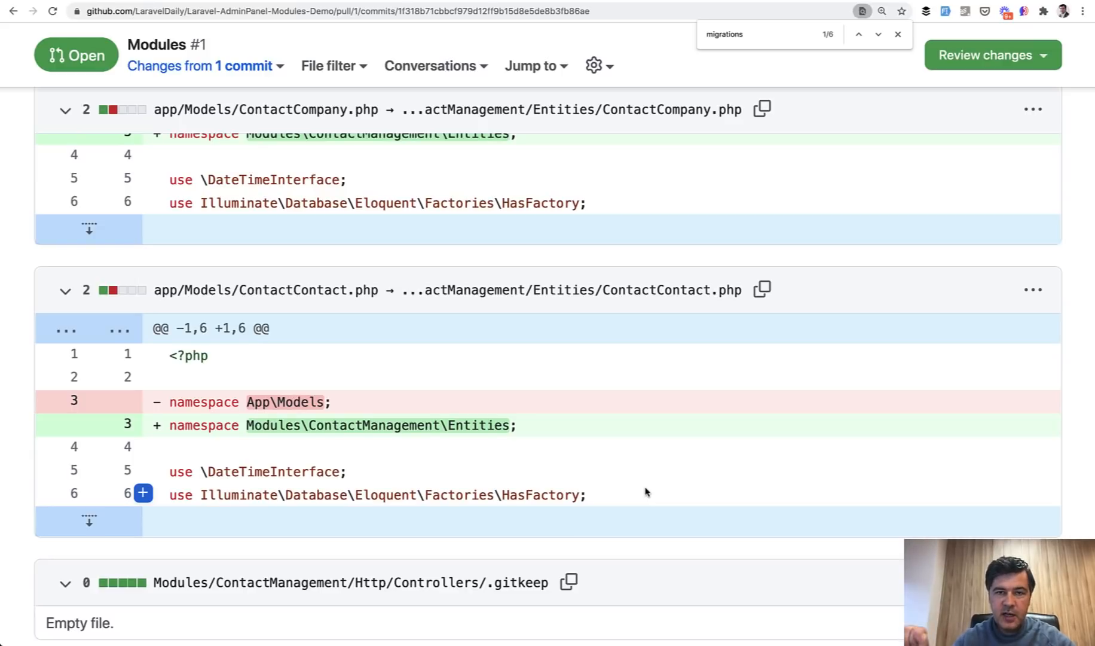
scroll("down", 3)
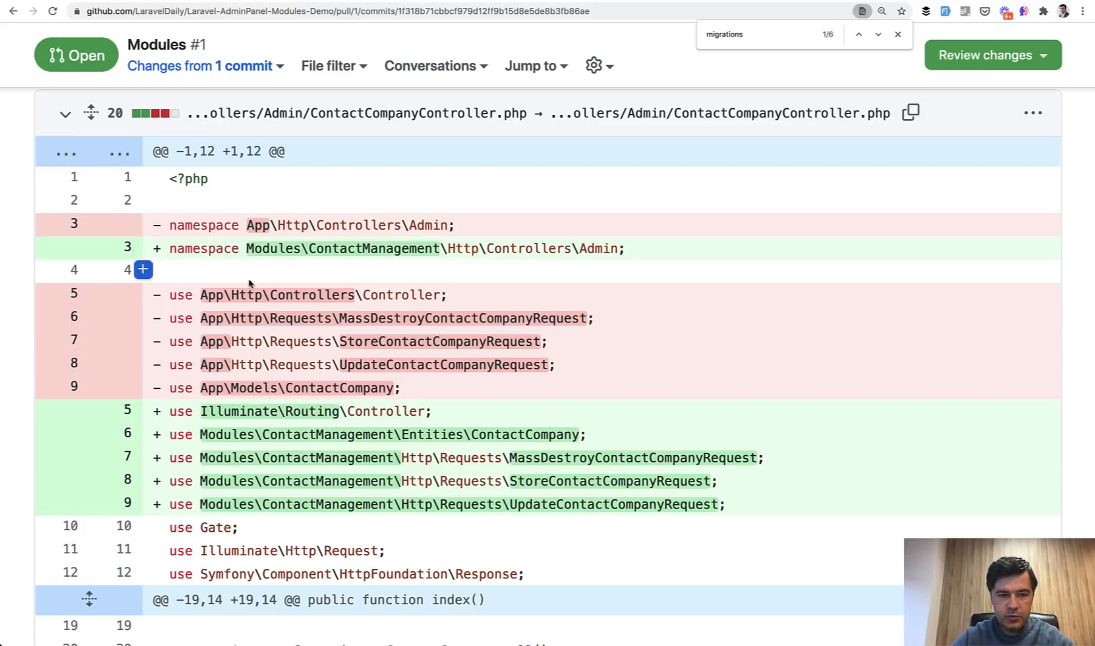
Scroll through the ContactCompanyController diff showing contactmanagement:: view prefixes and Modules\ContactManagement request namespaces.
scroll("down", 3)
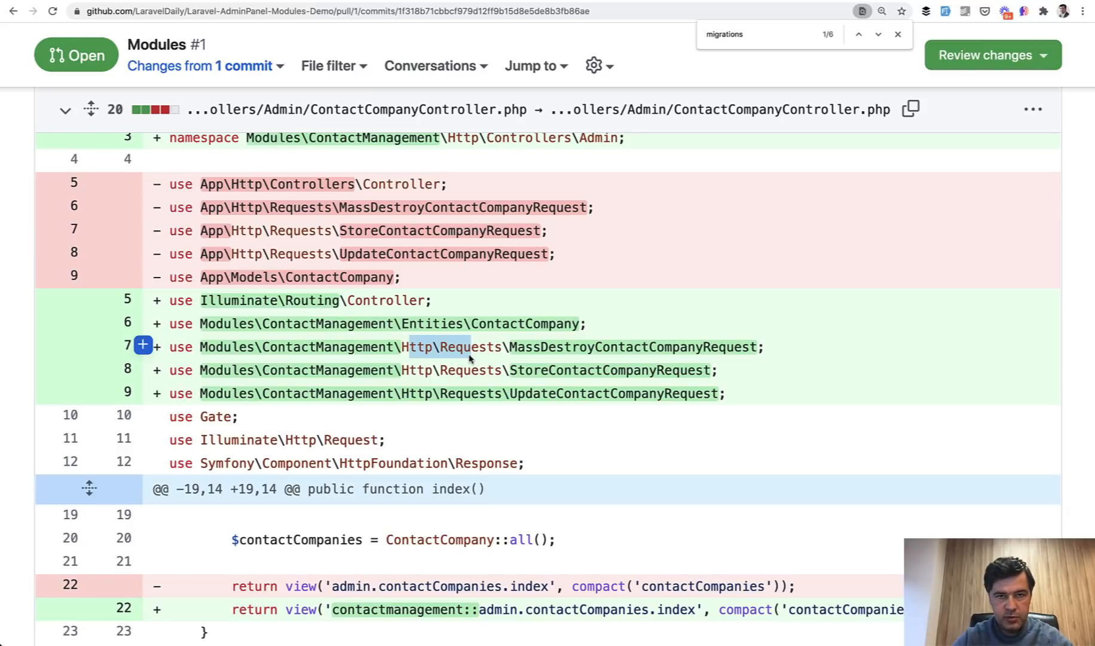
scroll("down", 3)
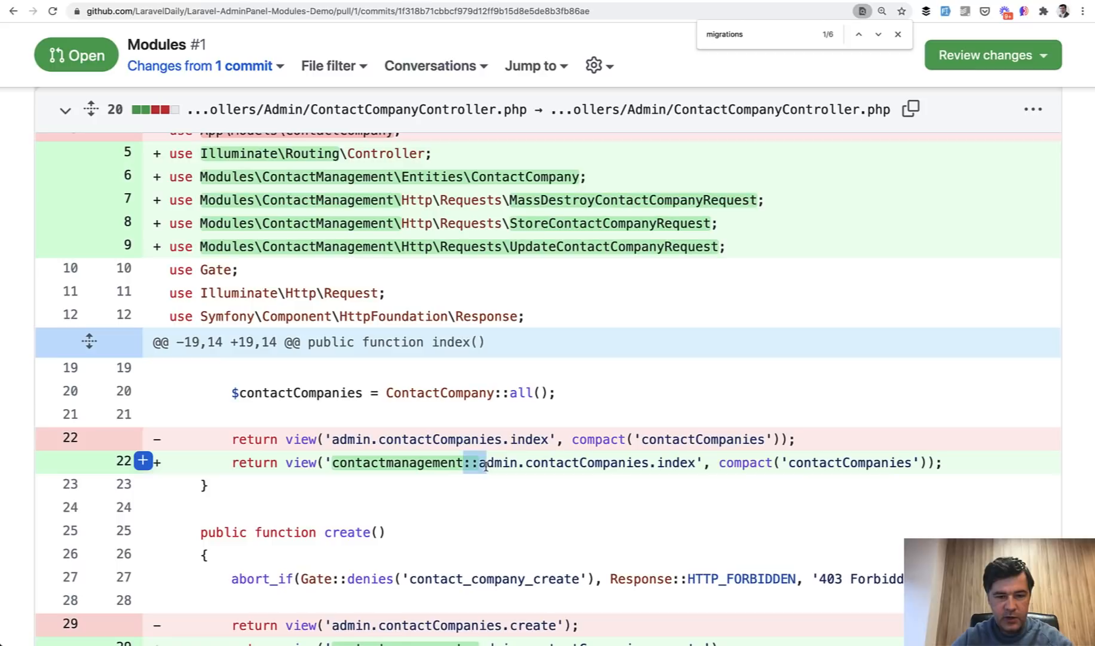
scroll("down", 3)
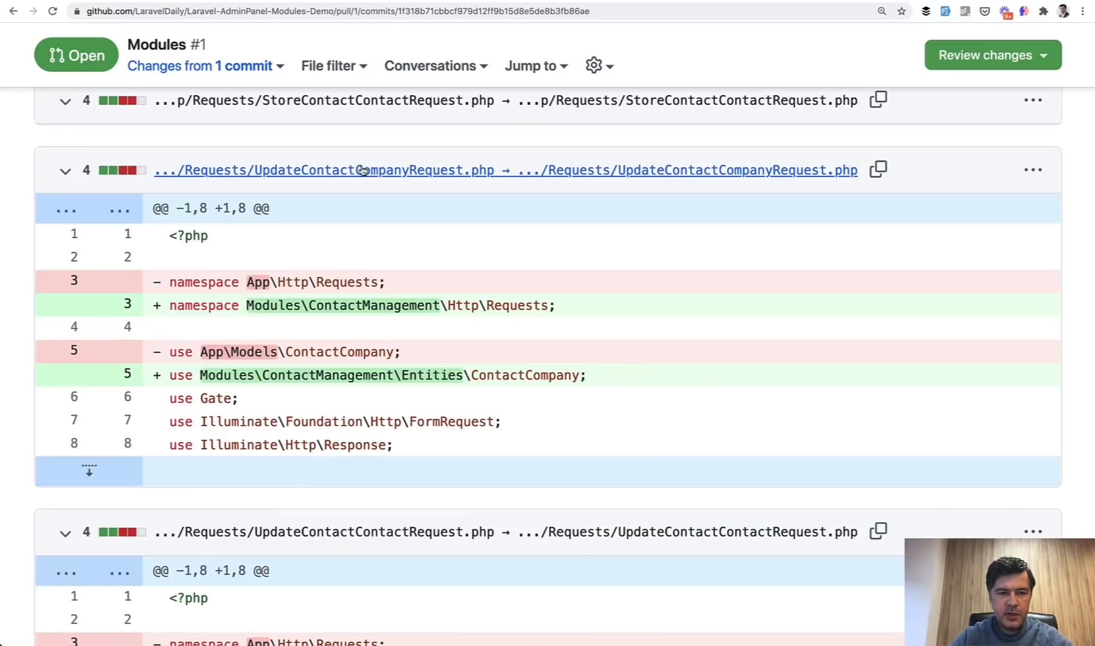
mouse_move(614, 144)
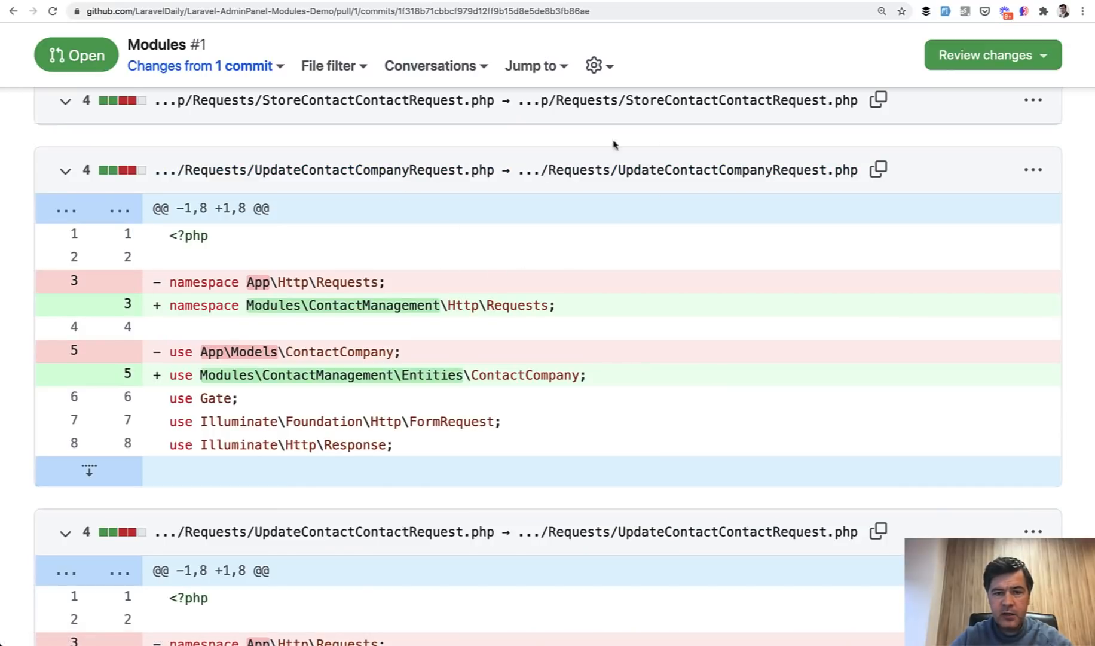
mouse_move(517, 333)
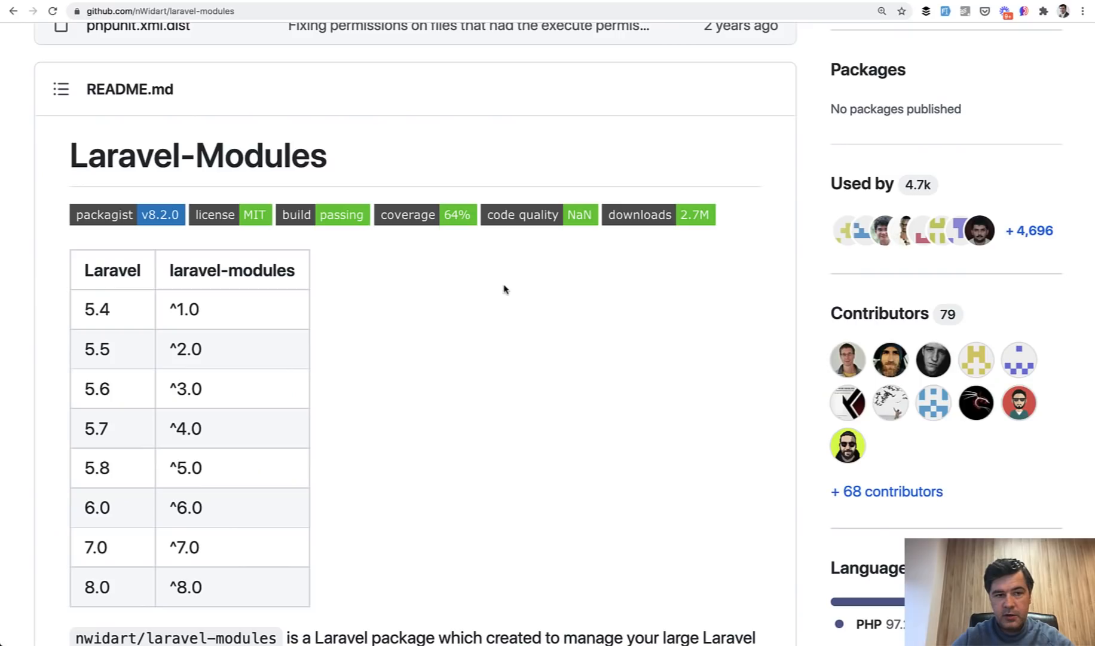
mouse_move(487, 398)
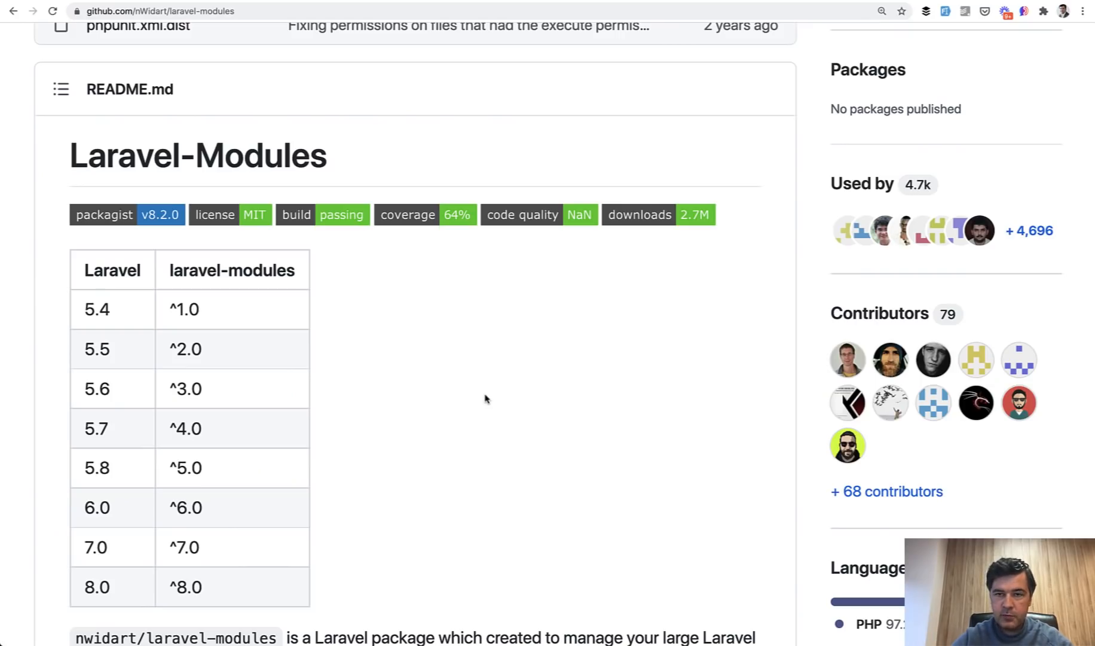
Scroll the laravel-modules README version table, then switch to the project.test Contact List tab.
scroll("up", 3)
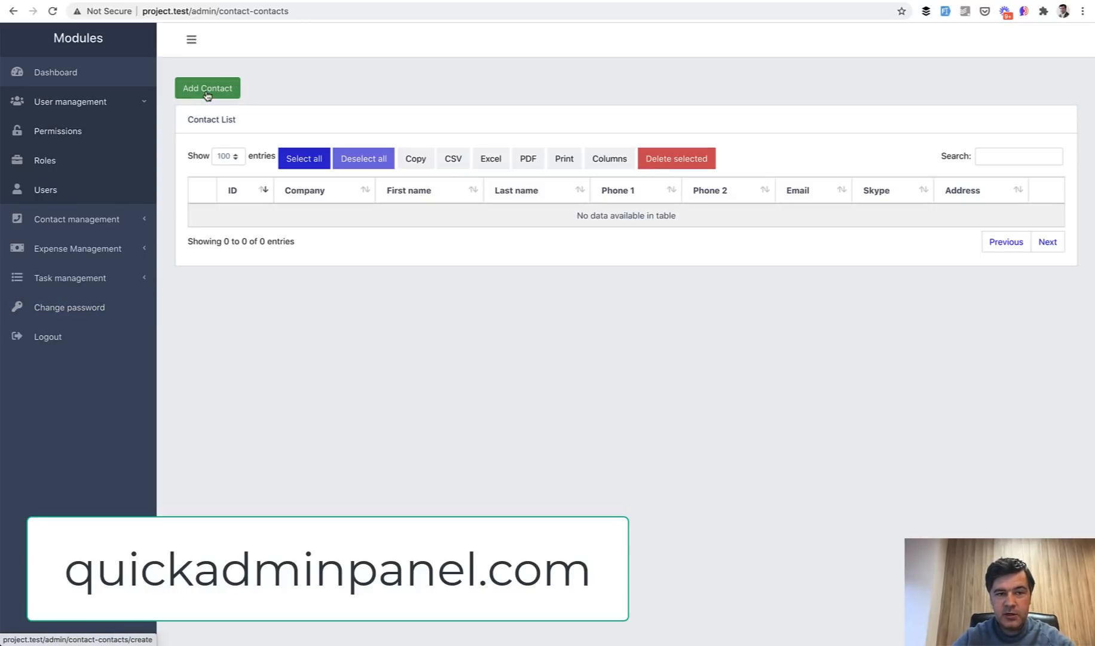
left_click(45, 189)
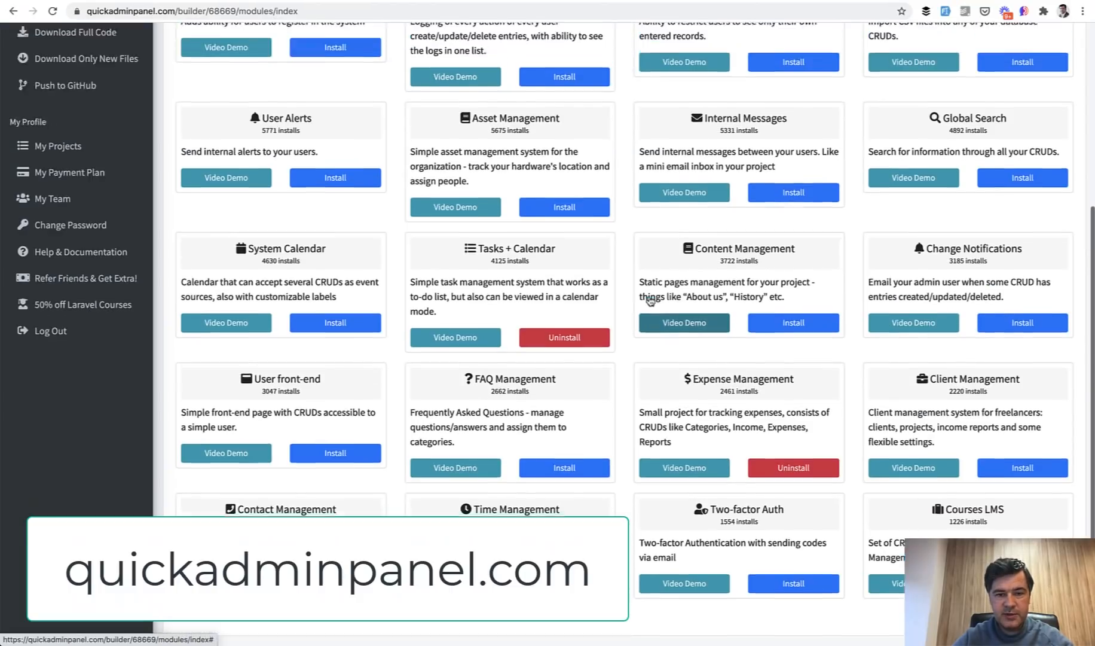
Scroll the QuickAdminPanel modules catalog from Ajax datatables down through Tasks + Calendar.
scroll("up", 3)
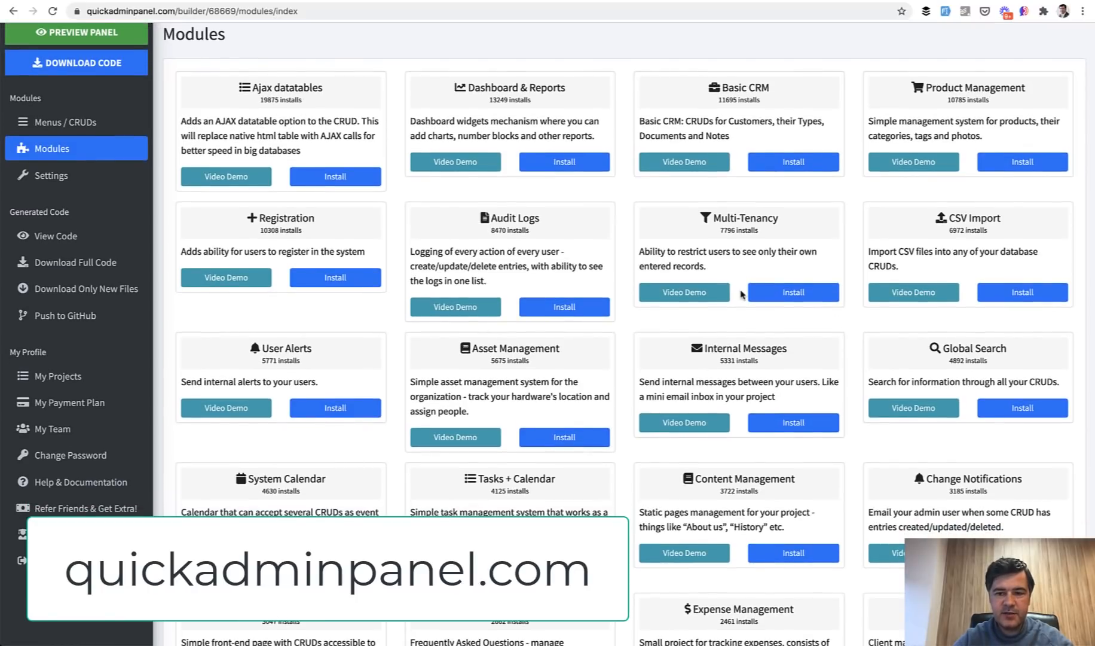
scroll("down", 3)
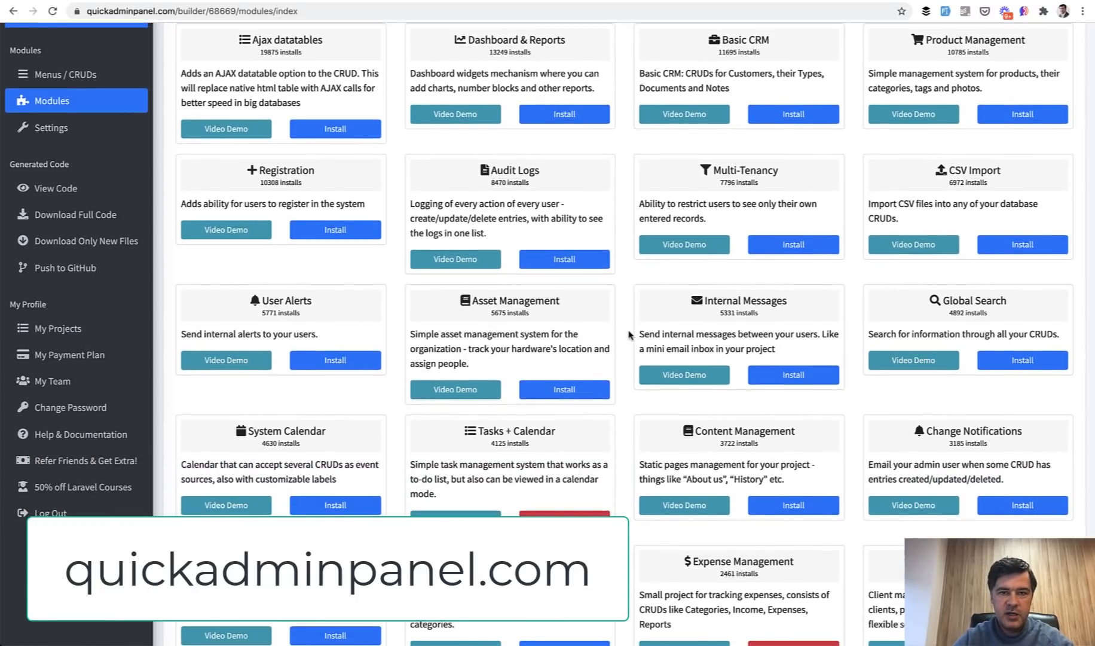